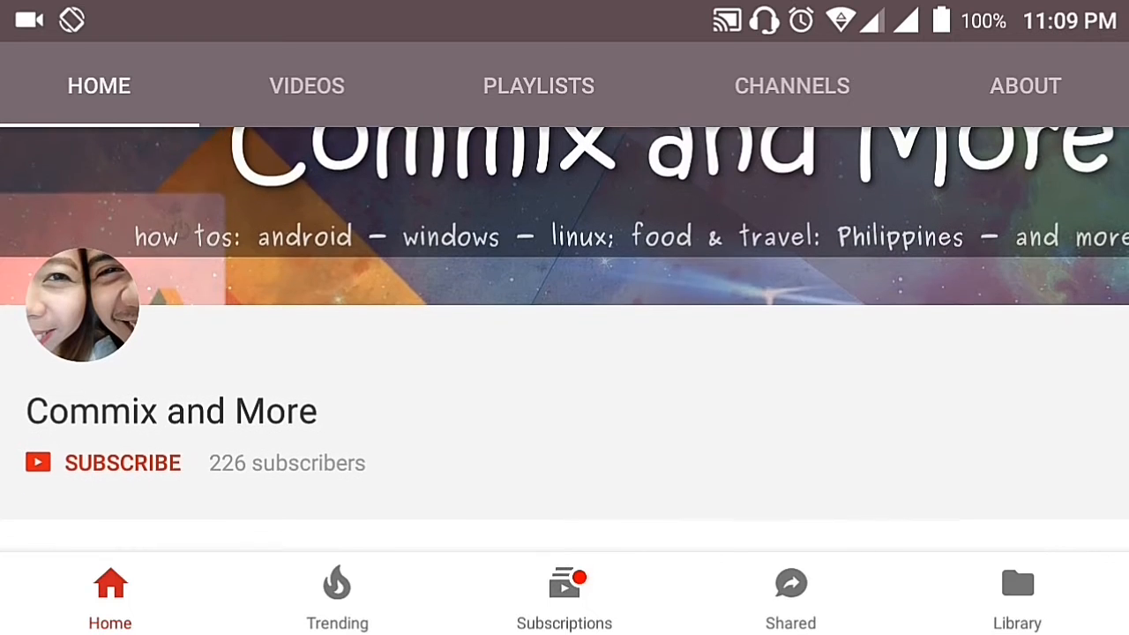
# Step: Leave the YouTube channel page and open the phone's app drawer
pyautogui.click(122, 463)
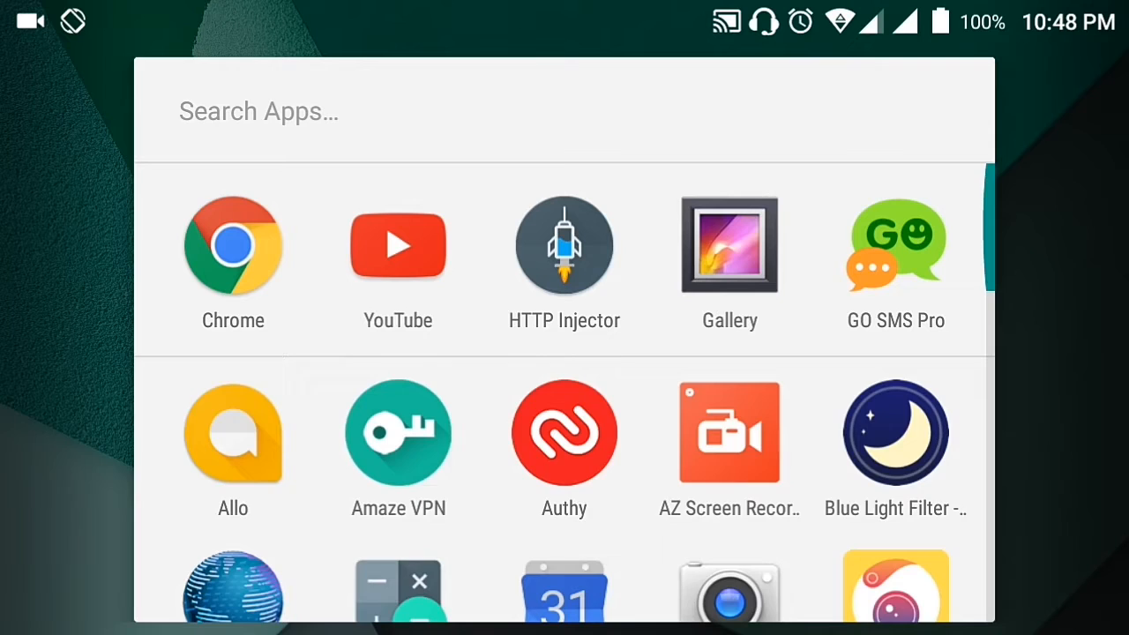
# Step: Search the installed apps for 'pla' to find Play Store and Play Games
pyautogui.click(259, 111)
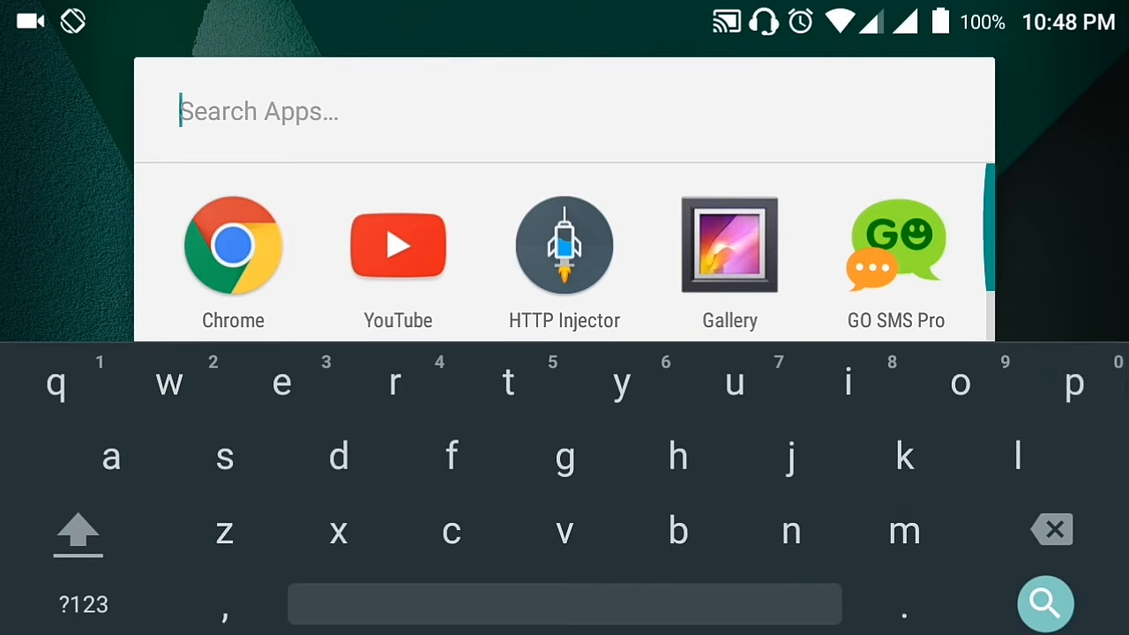
pyautogui.write('pl')
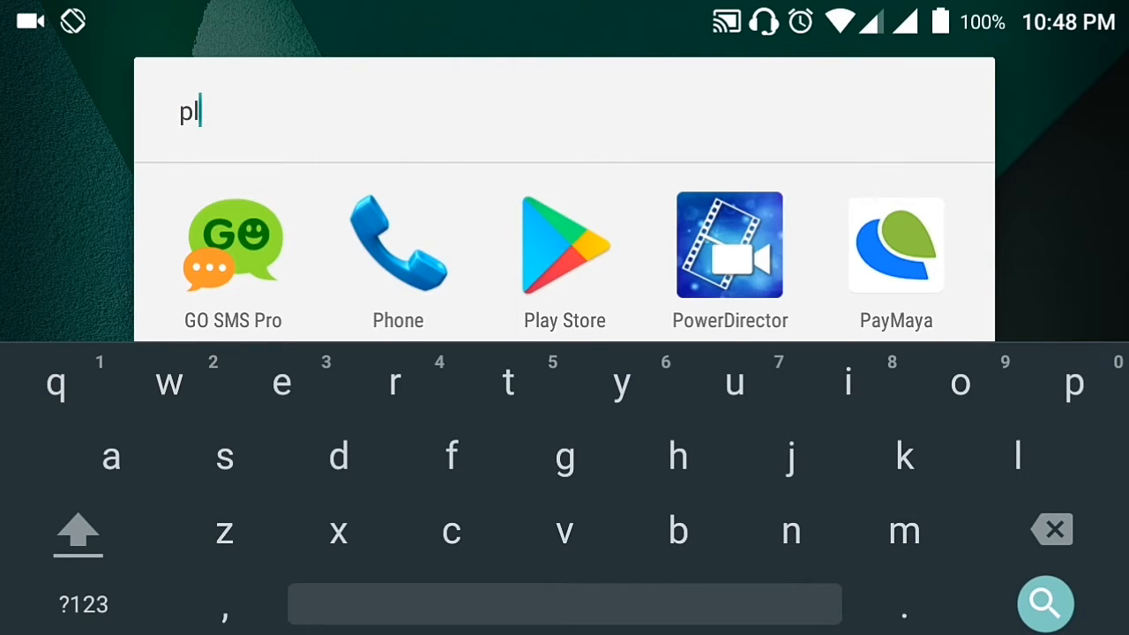
pyautogui.write('a')
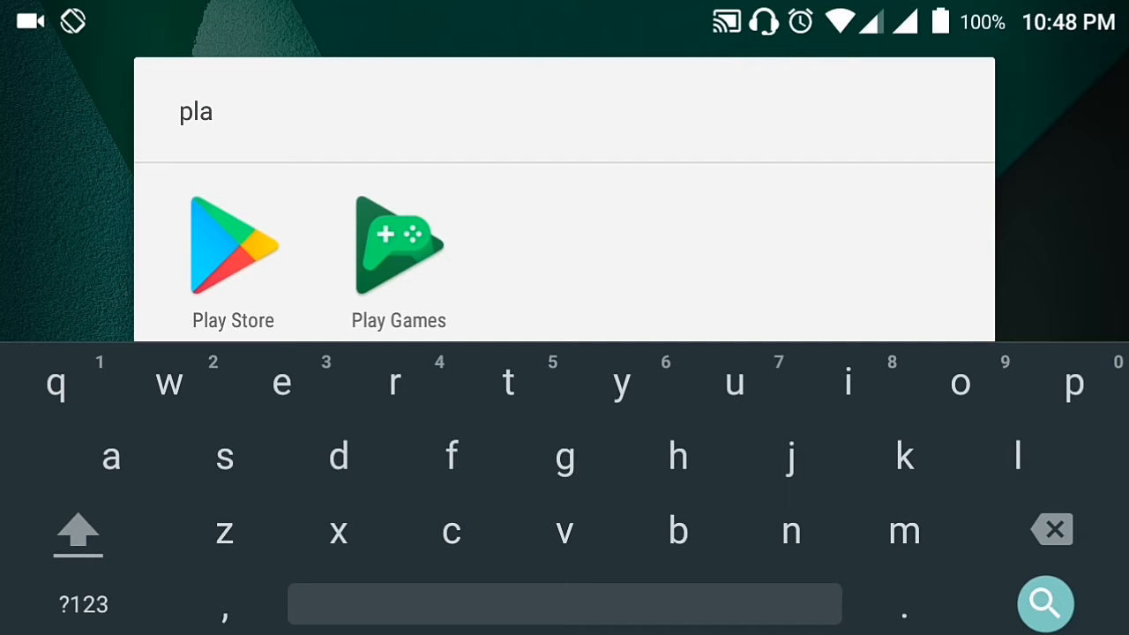
# Step: Launch Play Store, search 'hiper' and scroll to HiPER Scientific Calculator
pyautogui.click(233, 245)
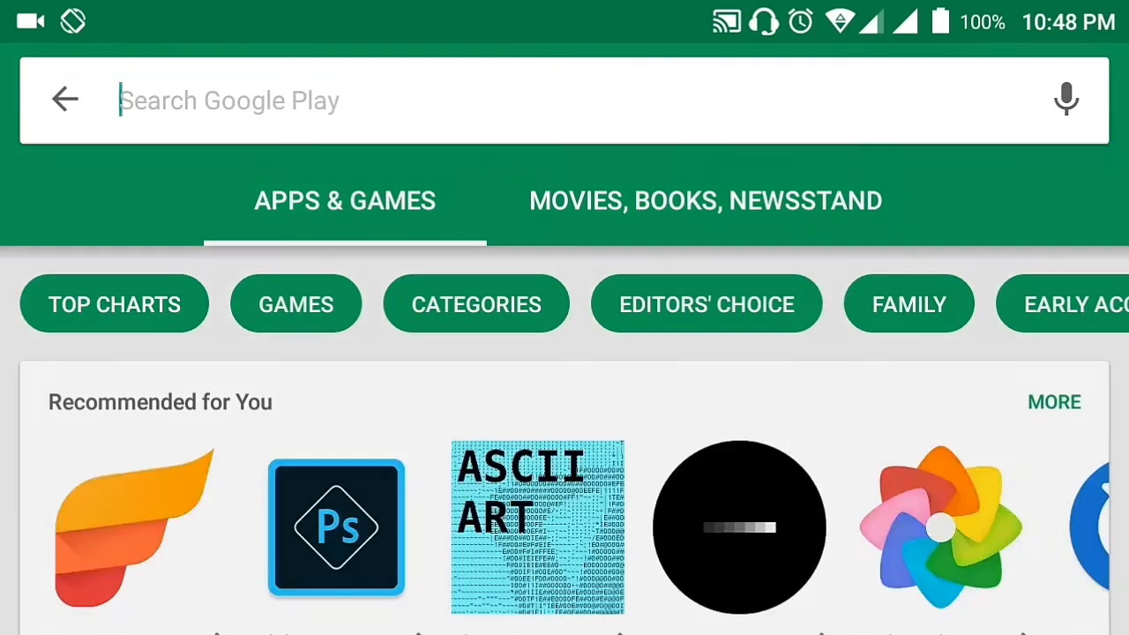
pyautogui.write('hip')
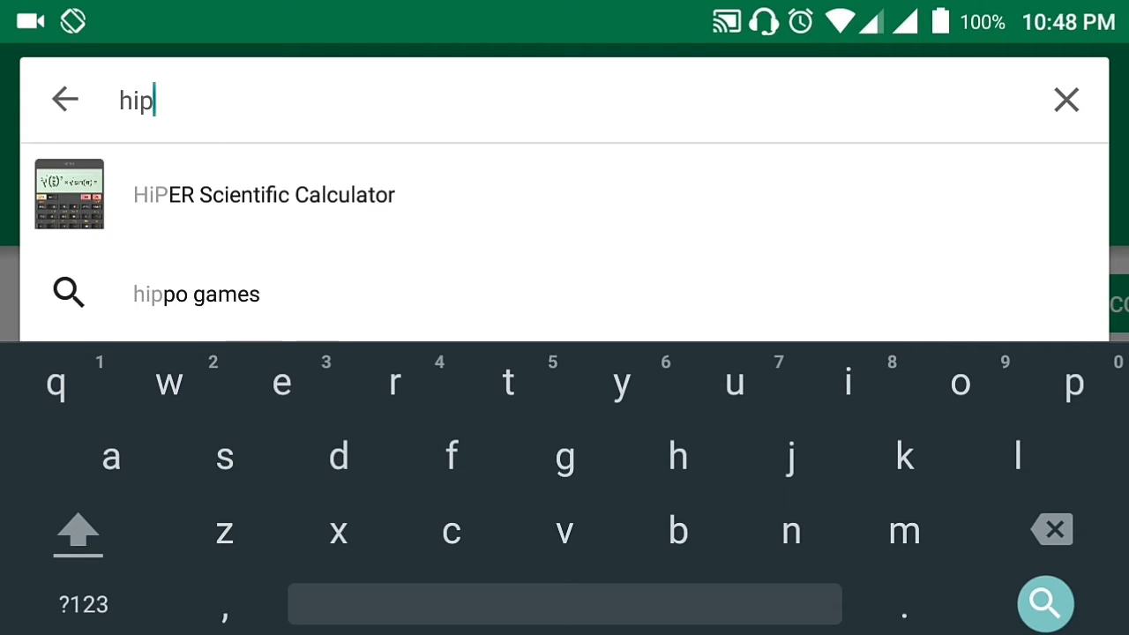
pyautogui.write('er')
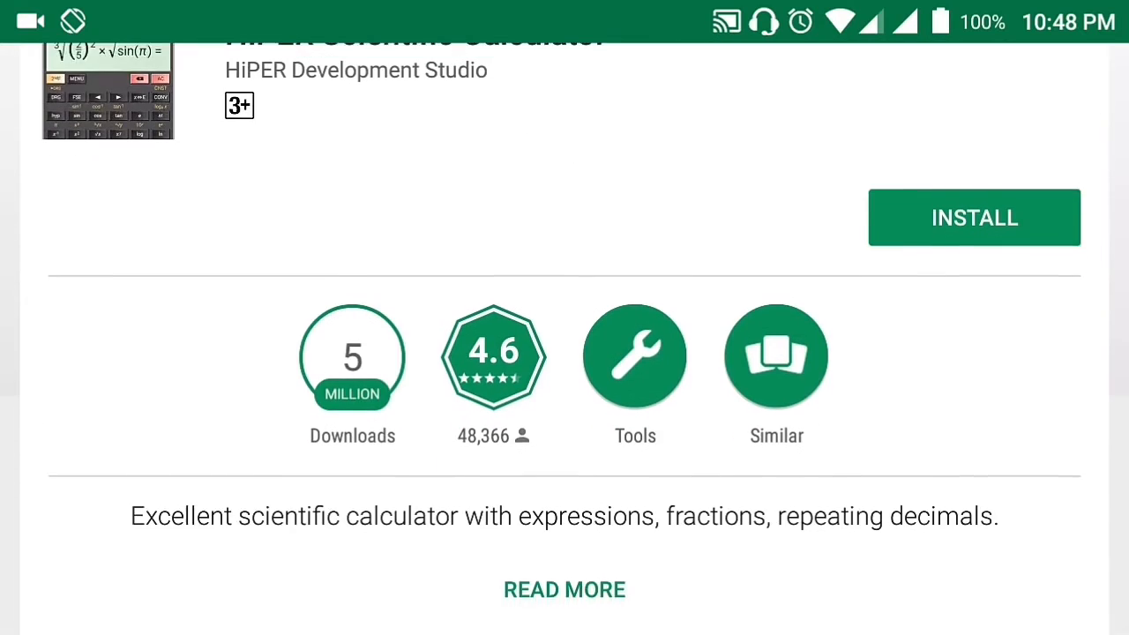
pyautogui.scroll(-3)
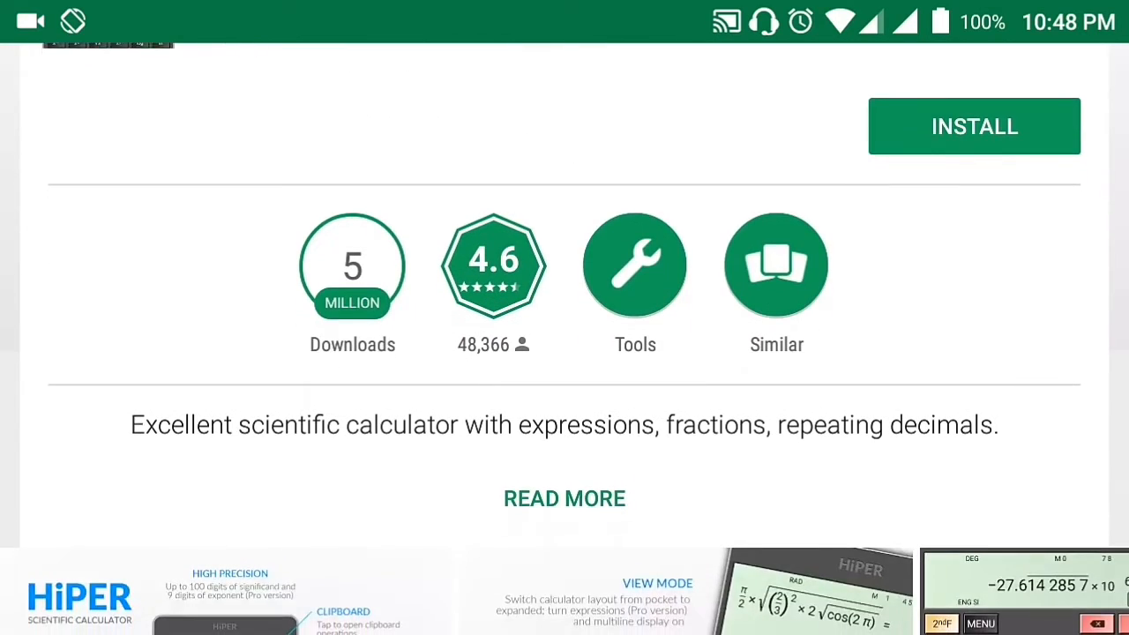
pyautogui.scroll(-3)
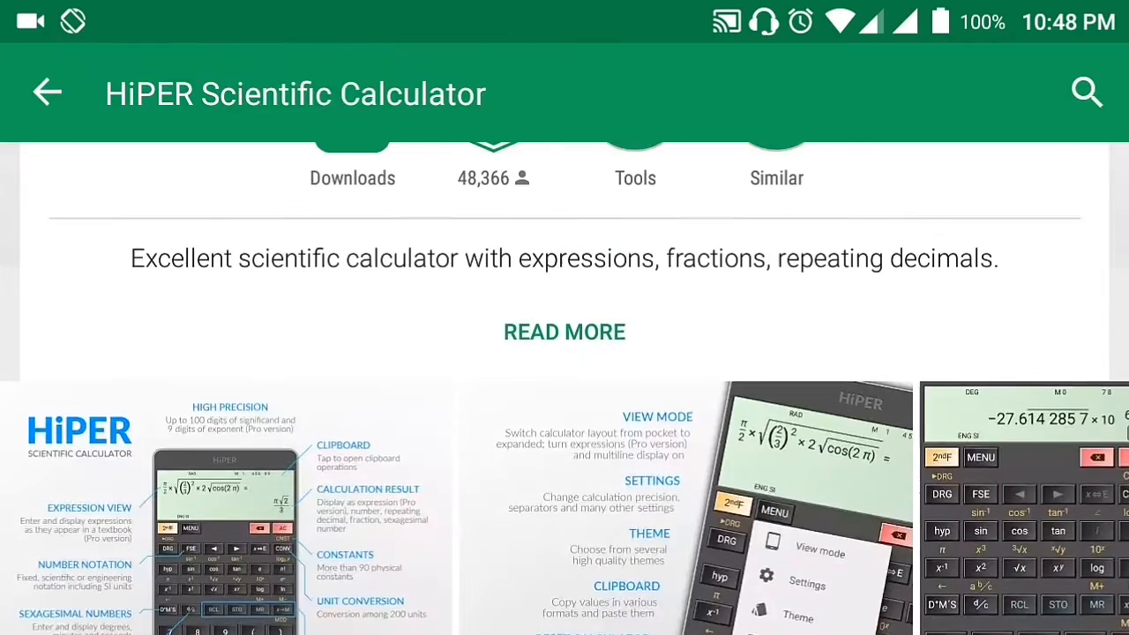
# Step: Install HiPER Scientific Calculator and accept its permissions
pyautogui.click(978, 529)
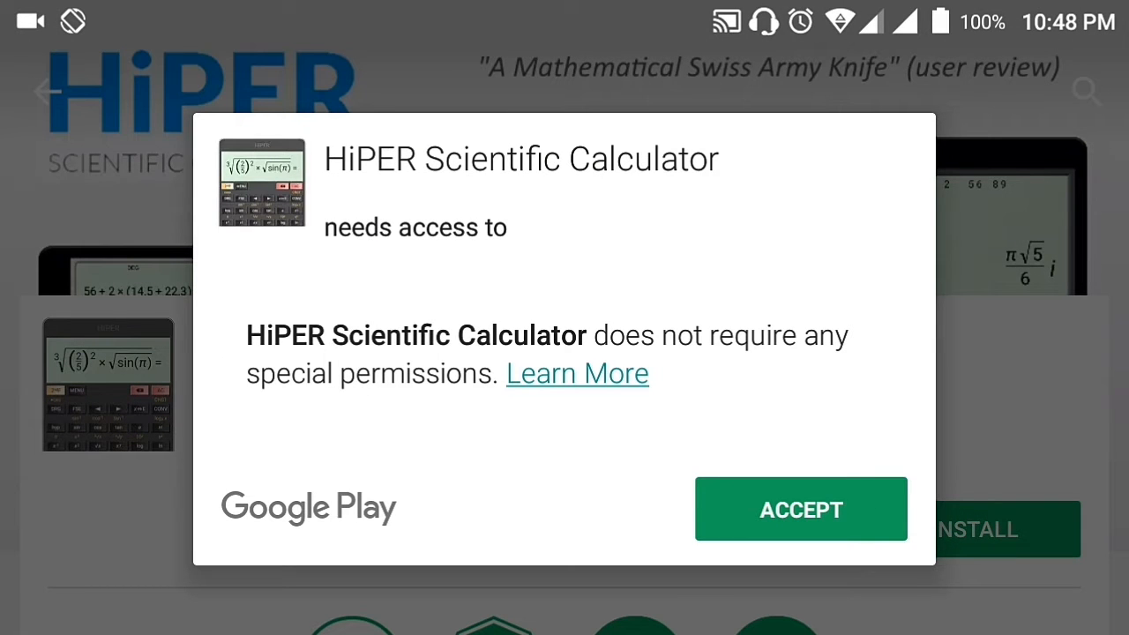
pyautogui.click(800, 509)
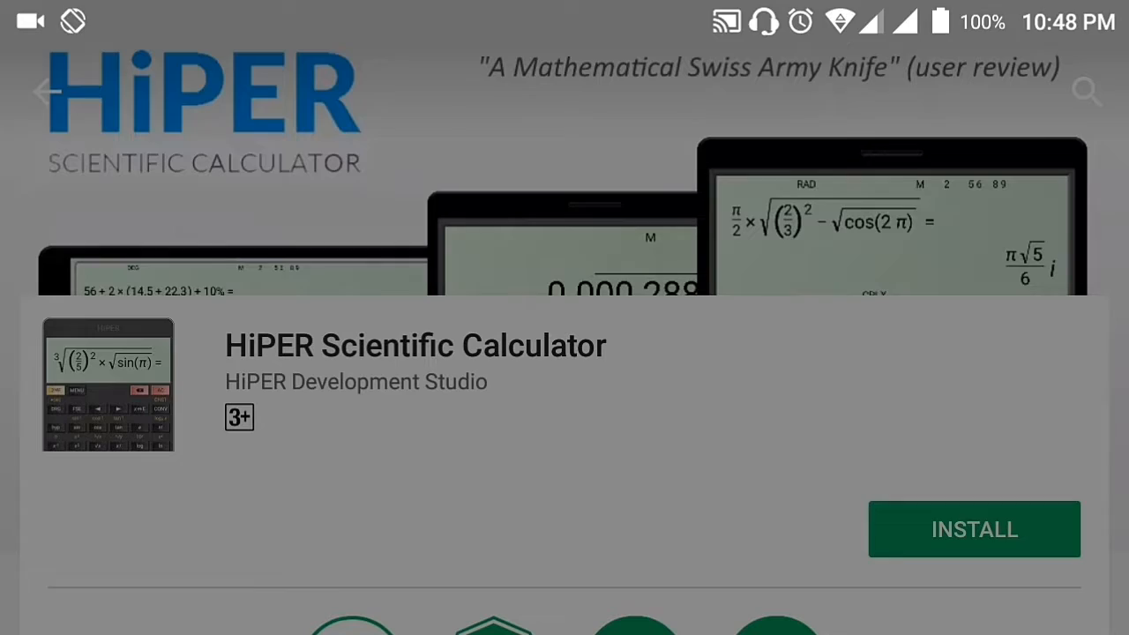
pyautogui.click(974, 530)
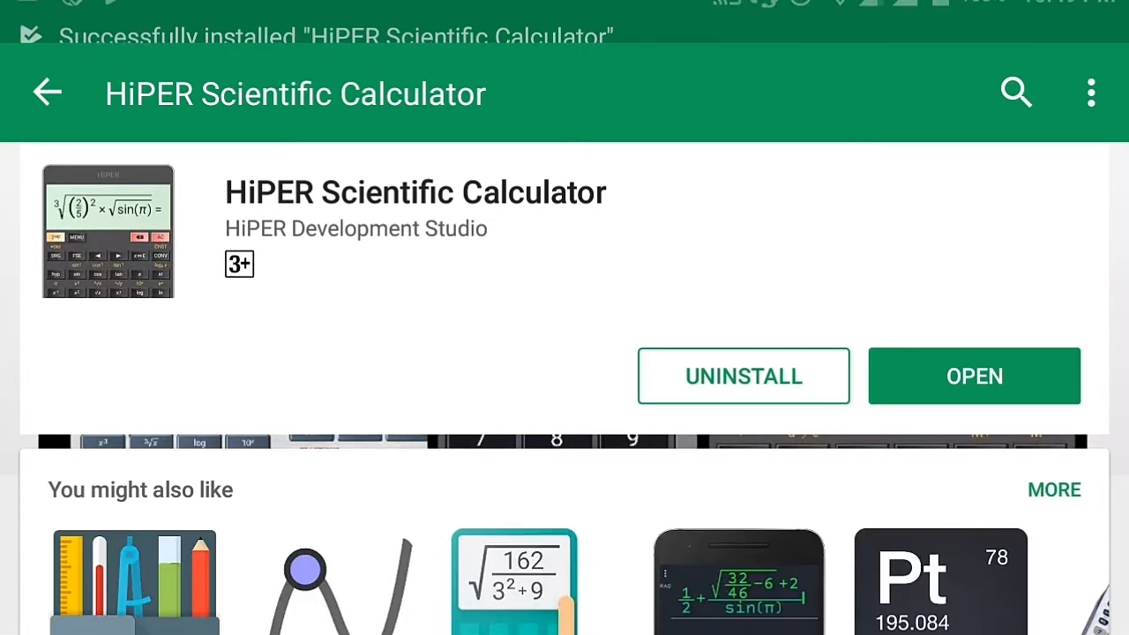
# Step: Launch HiPER Scientific Calculator, dismiss the welcome message with GOT IT, and enter 1
pyautogui.click(974, 376)
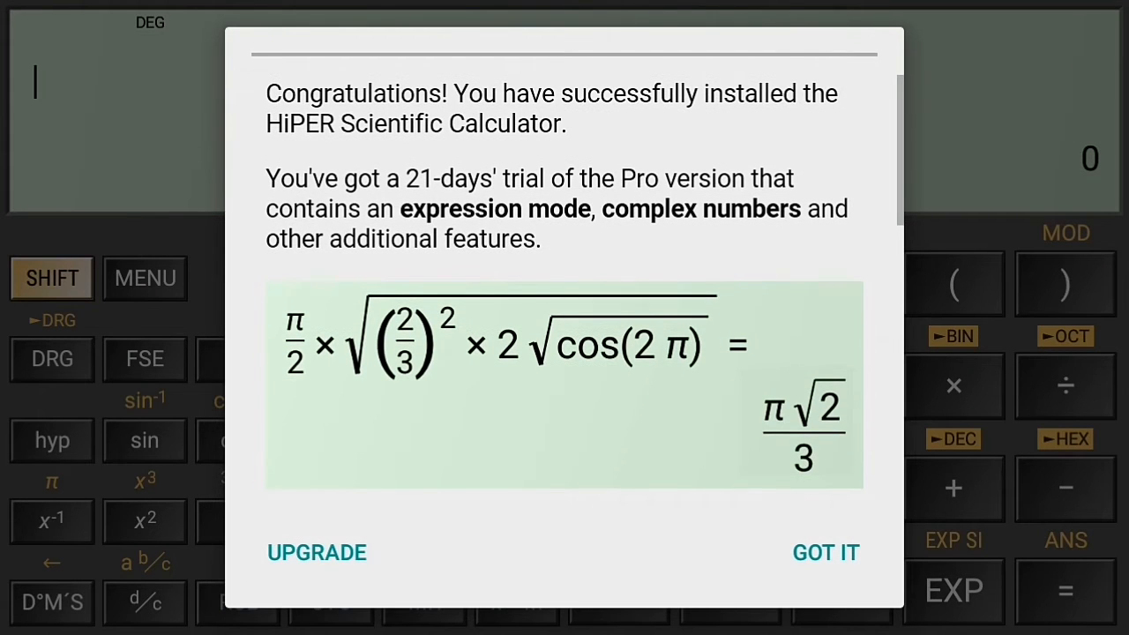
pyautogui.scroll(-3)
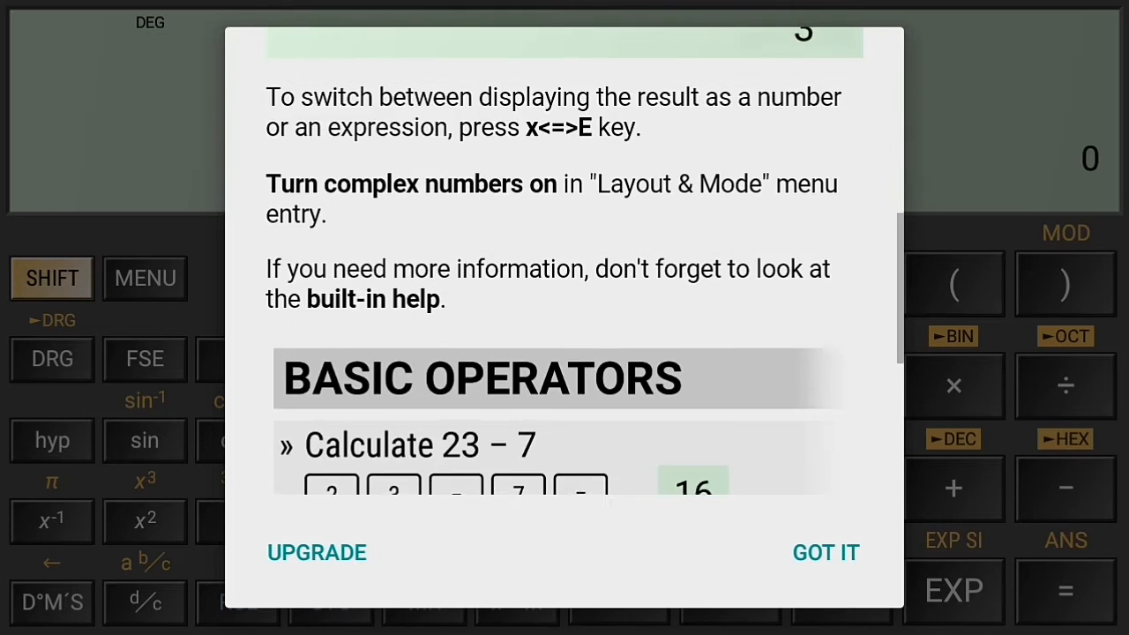
pyautogui.scroll(-3)
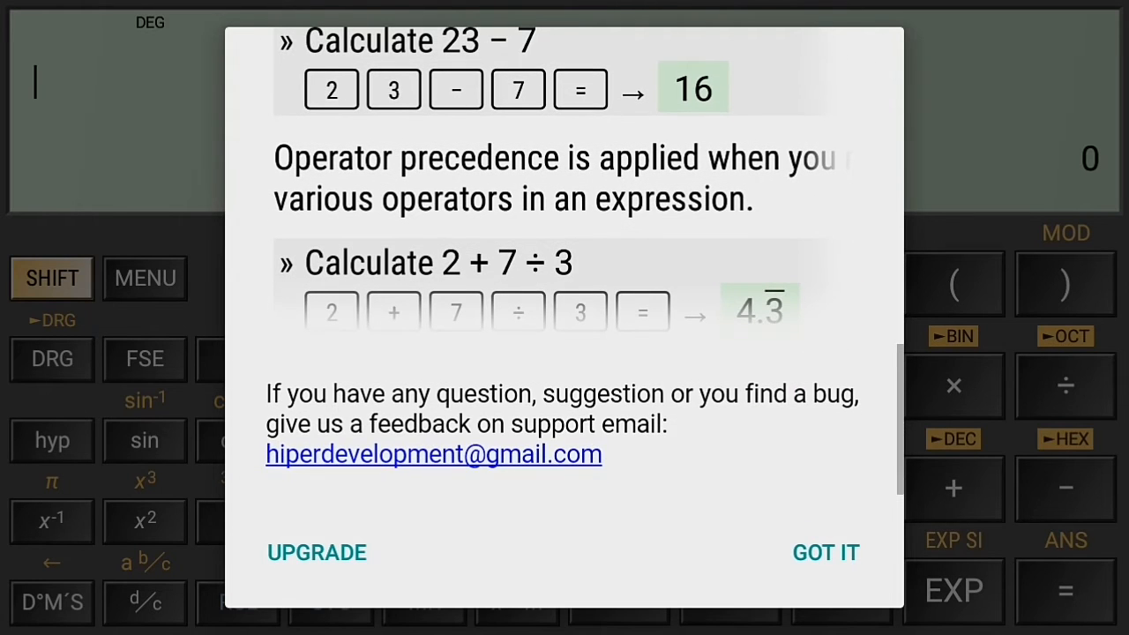
pyautogui.click(825, 552)
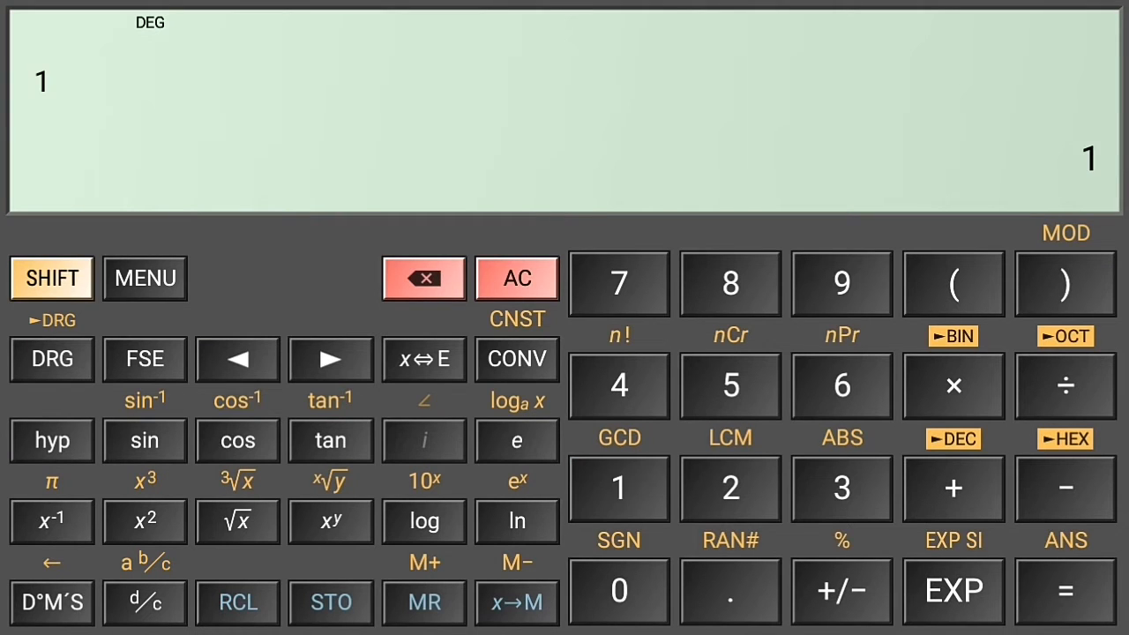
pyautogui.click(730, 488)
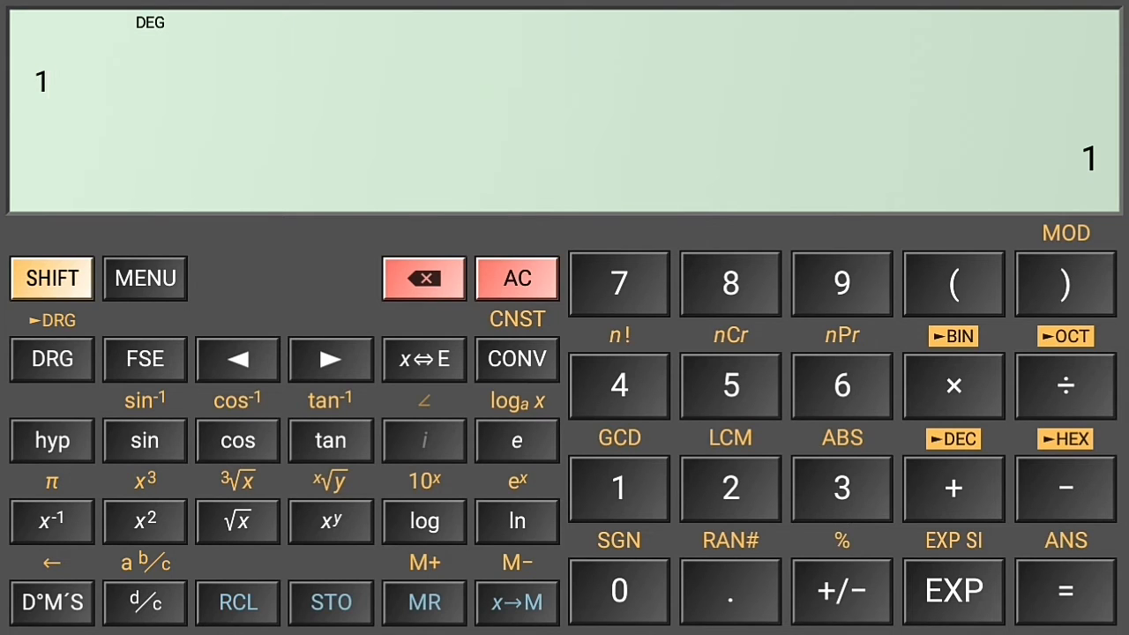
# Step: Switch to the pocket layout, enter the fraction 1/2, and cancel the Clipboard dialog
pyautogui.click(517, 278)
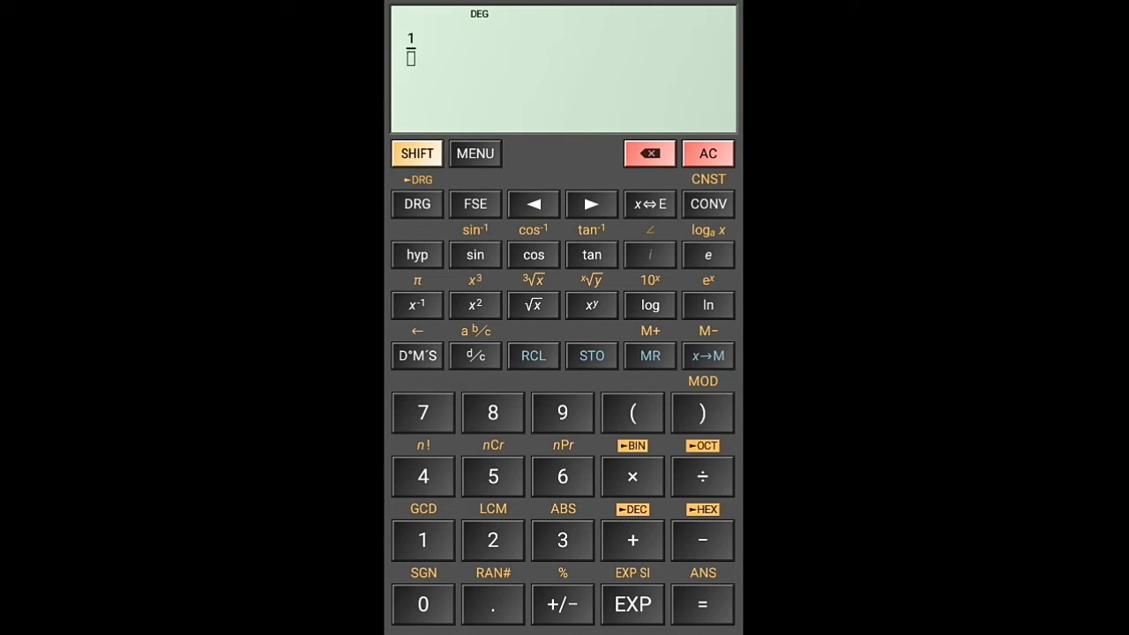
pyautogui.click(632, 540)
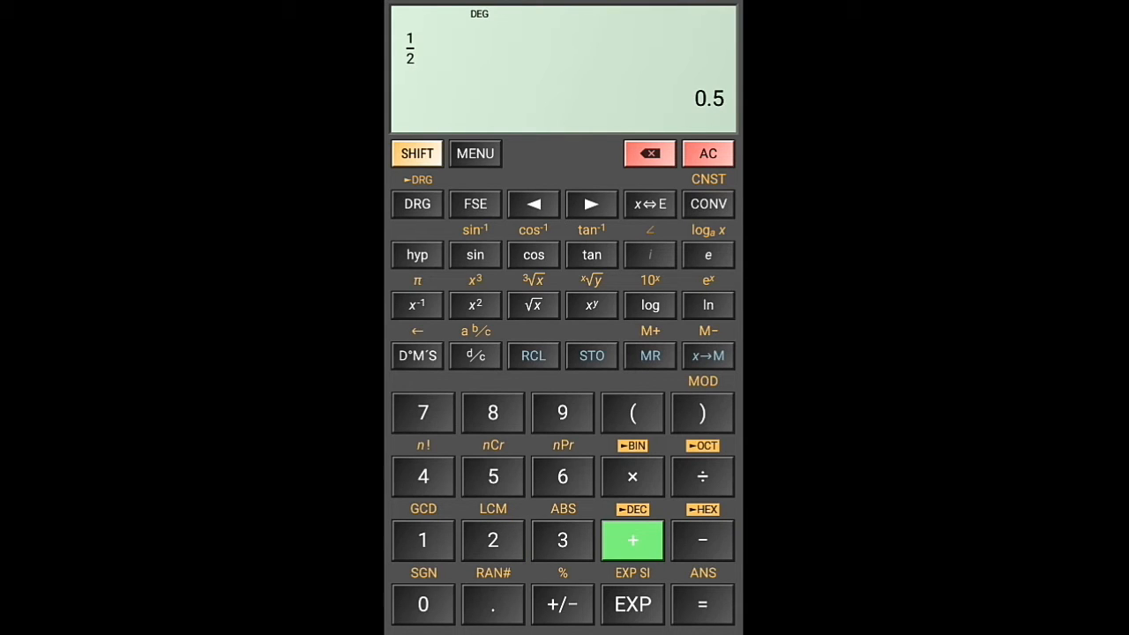
pyautogui.click(633, 540)
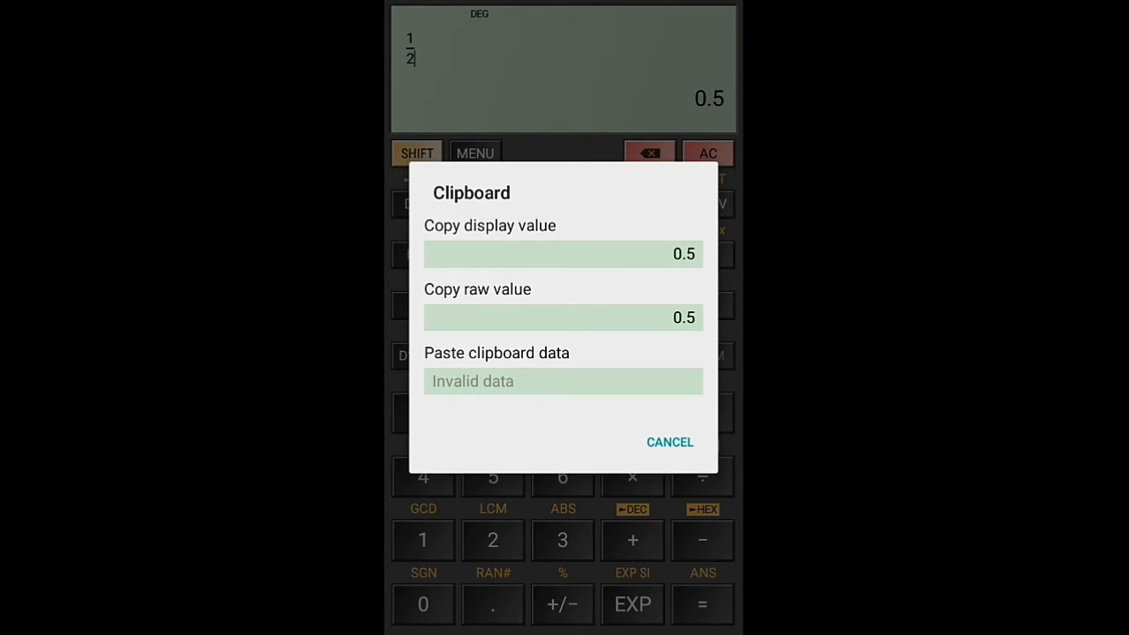
pyautogui.click(670, 442)
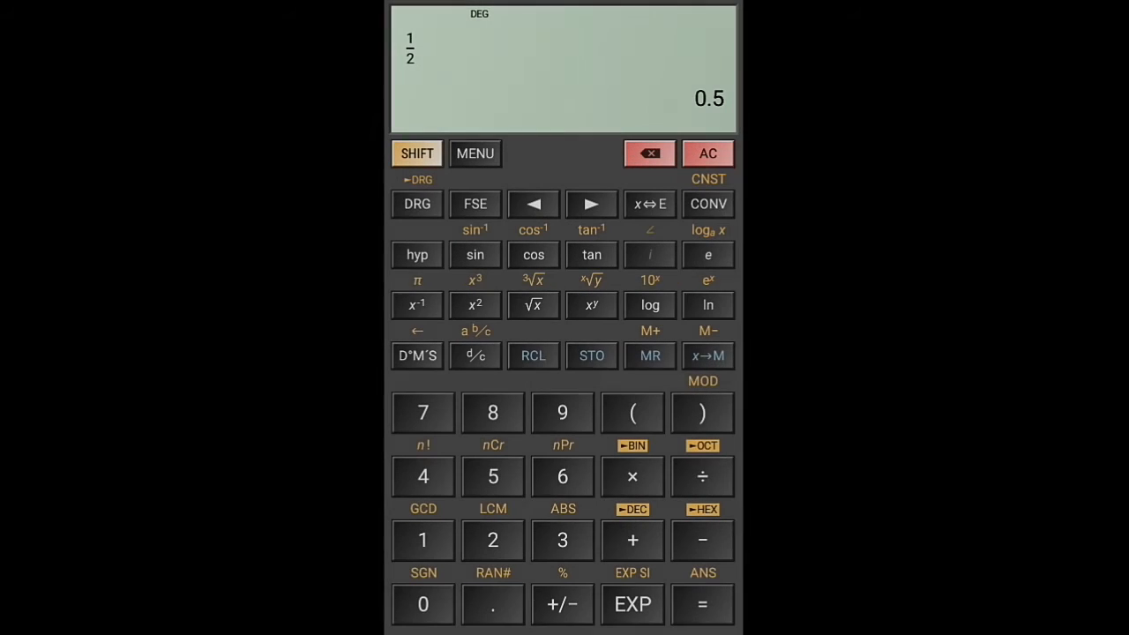
# Step: Add the mixed fraction 5 1/5 to 1/2 and evaluate the sum to 5.7
pyautogui.click(632, 539)
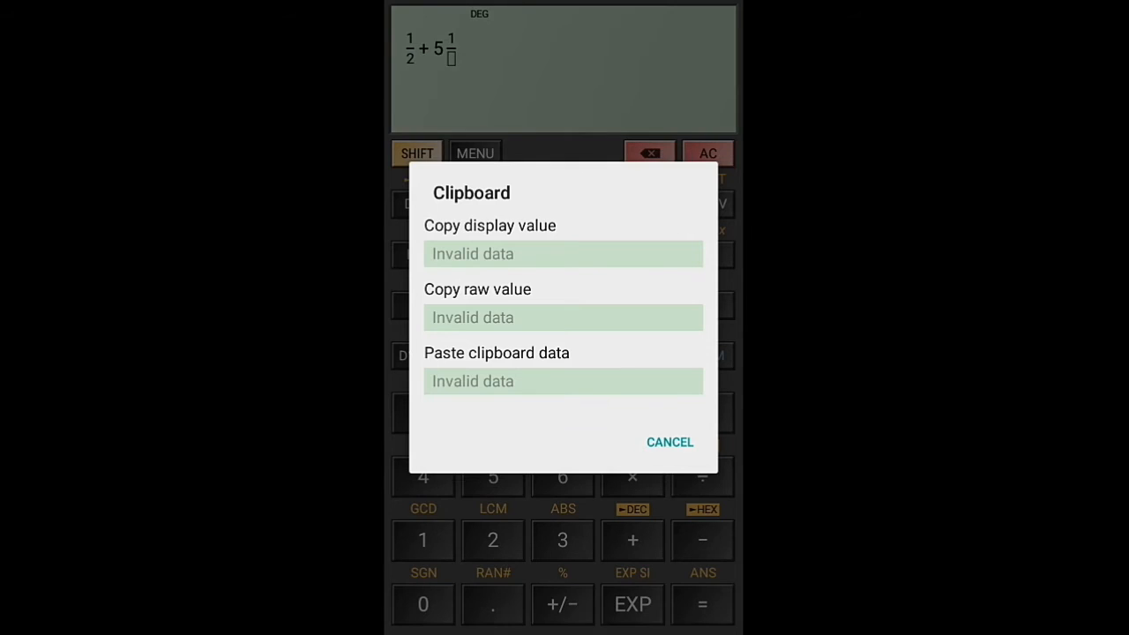
pyautogui.click(669, 442)
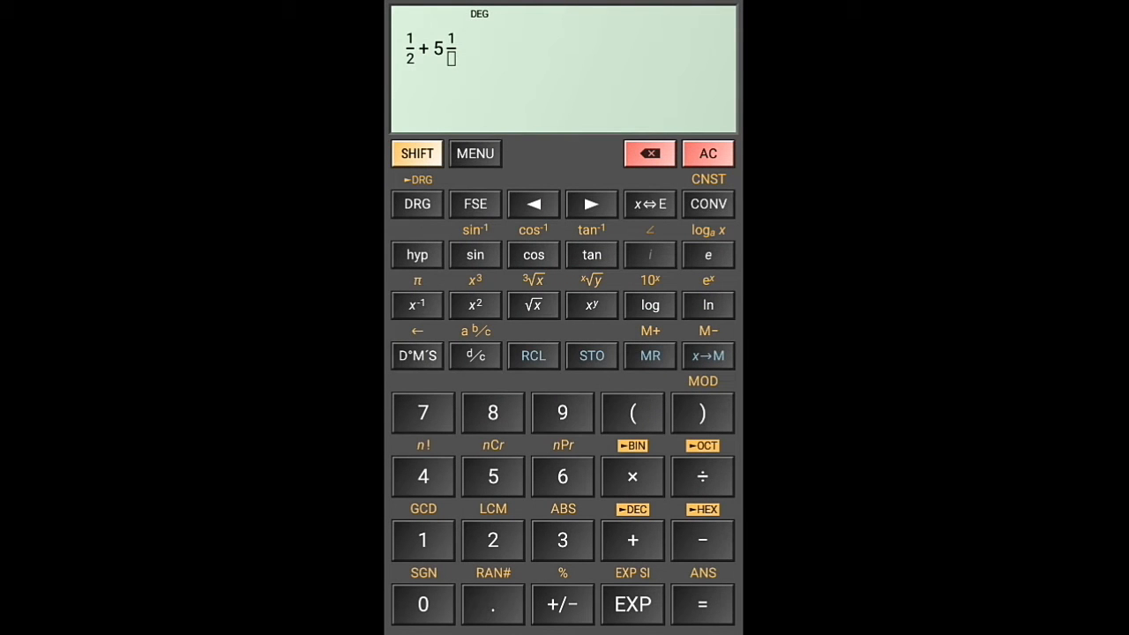
pyautogui.click(493, 476)
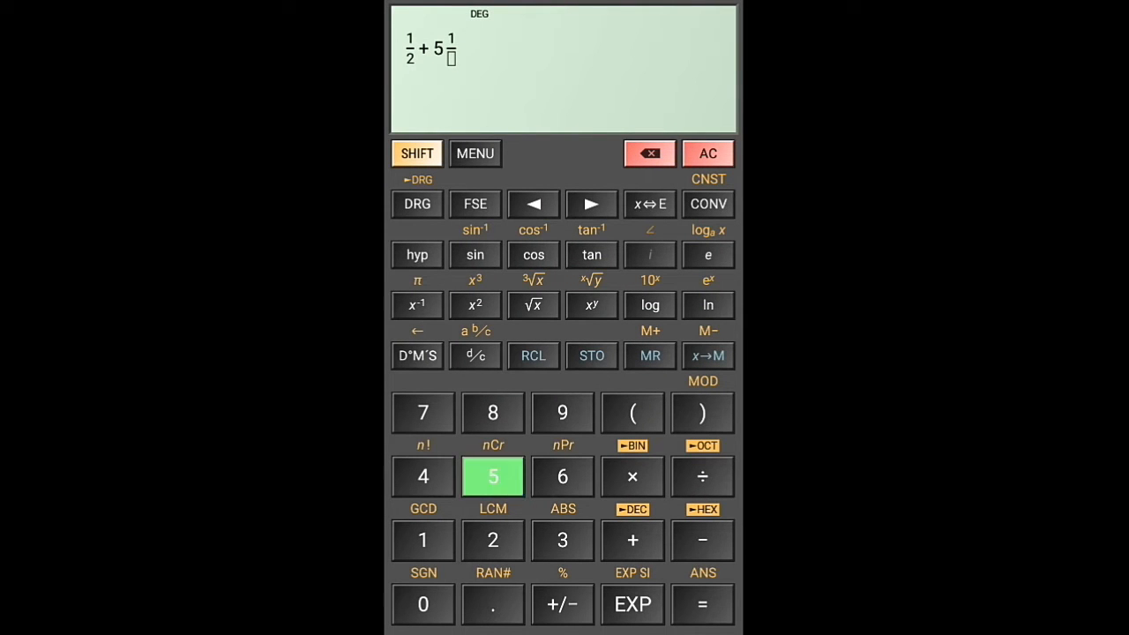
pyautogui.click(702, 604)
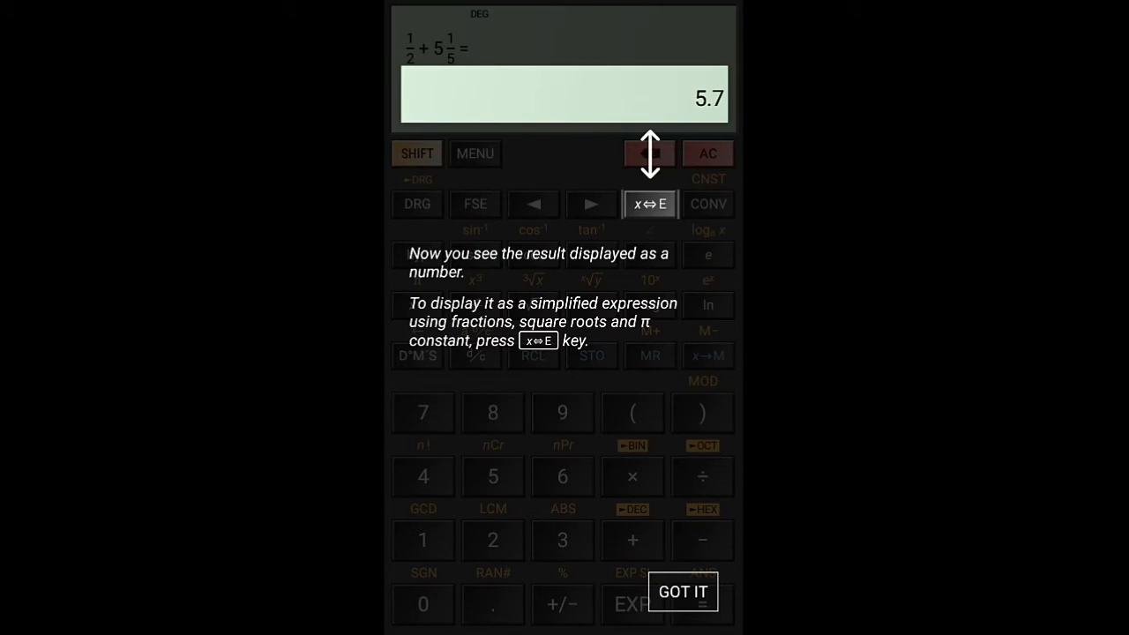
# Step: Dismiss the tip and display the result as the fraction 57/10 with x⇔E
pyautogui.click(682, 591)
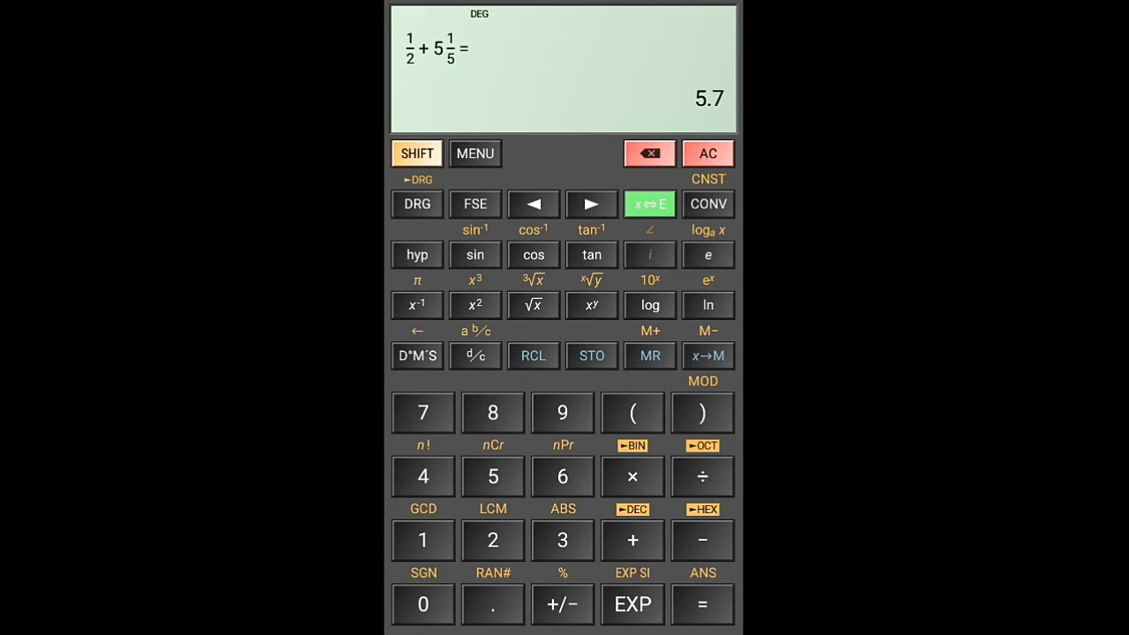
pyautogui.click(649, 204)
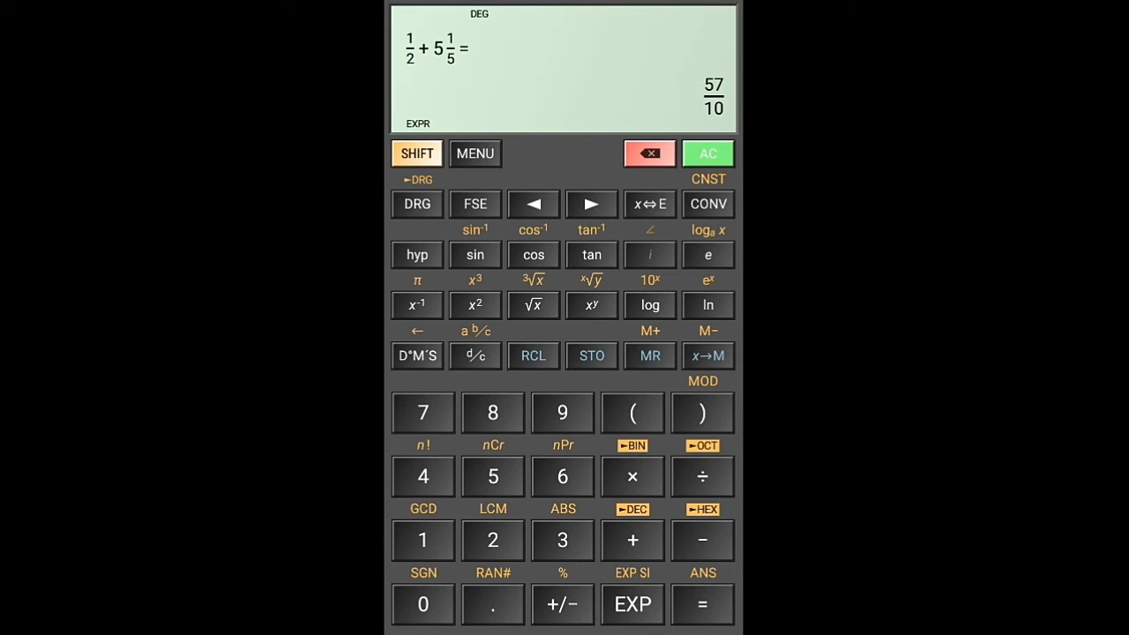
# Step: Evaluate 2³ × 2×10³ to 16 000, then clear the display with AC
pyautogui.click(707, 153)
pyautogui.write('2')
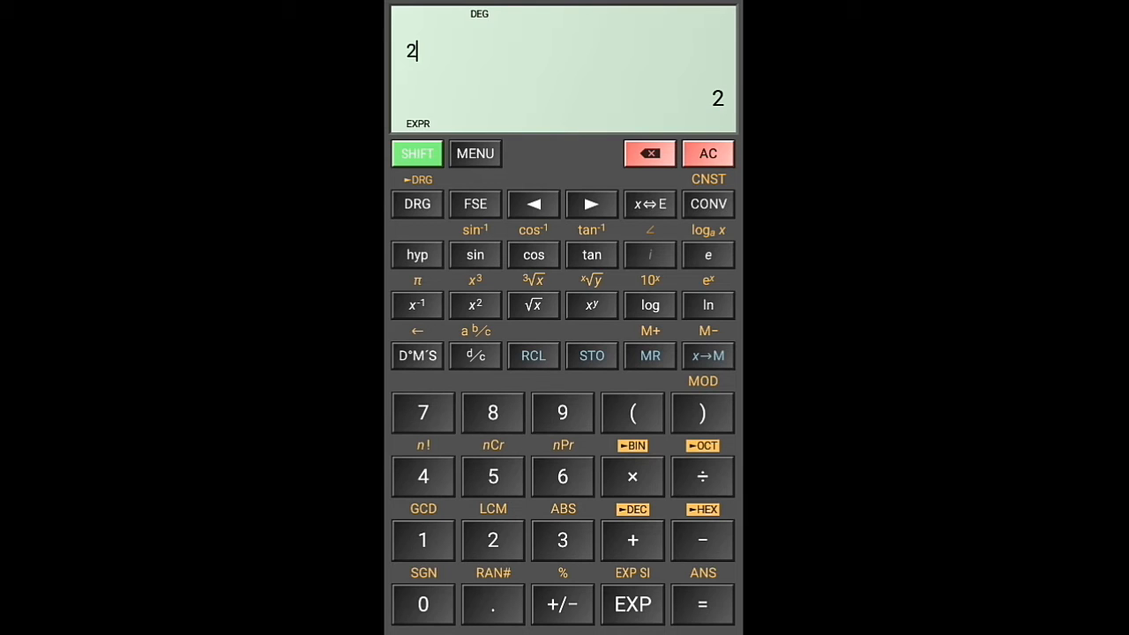
pyautogui.click(417, 153)
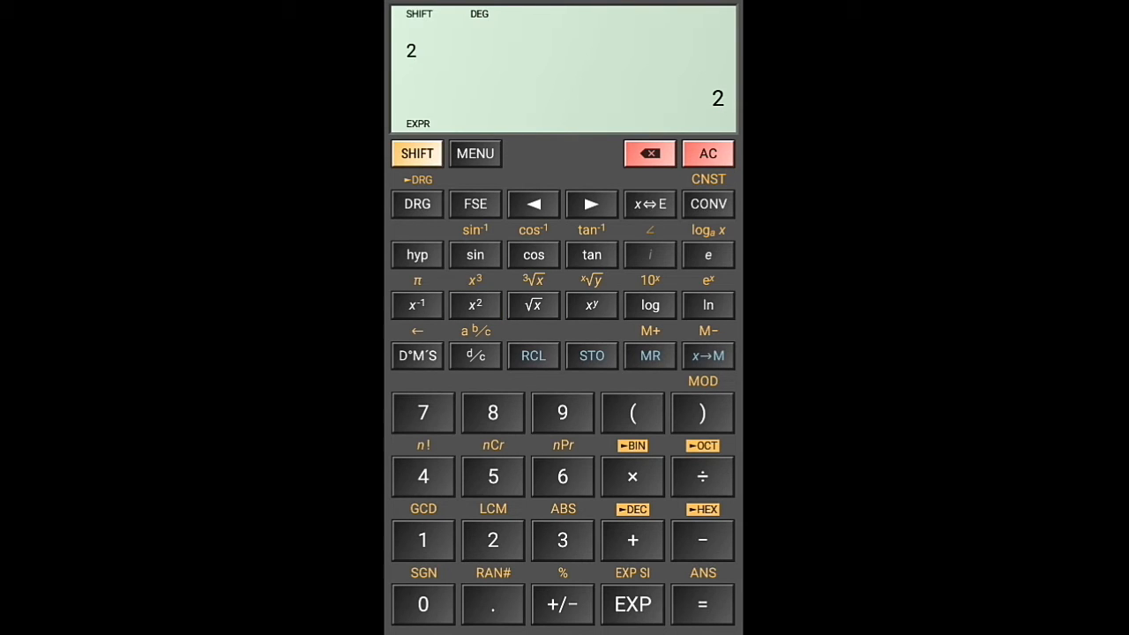
pyautogui.click(632, 476)
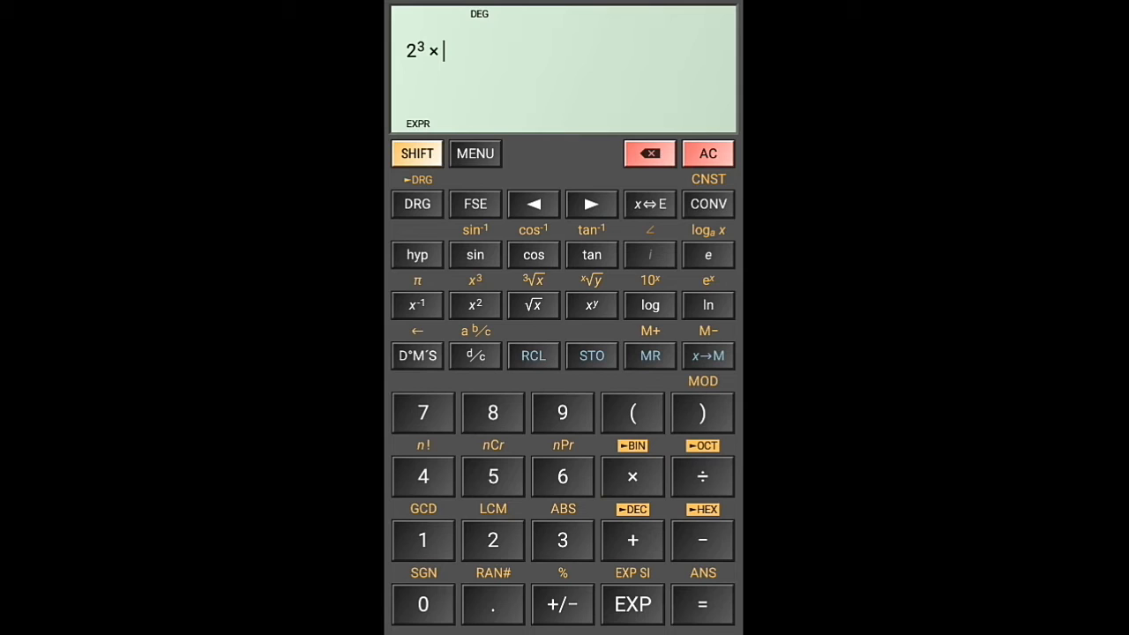
pyautogui.click(492, 540)
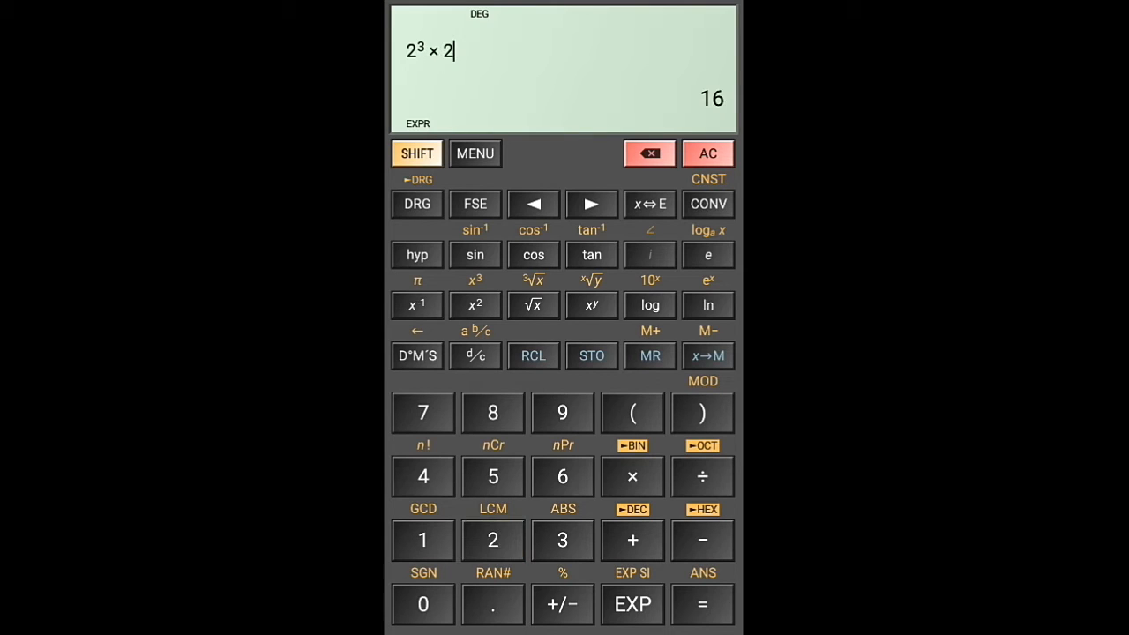
pyautogui.click(416, 153)
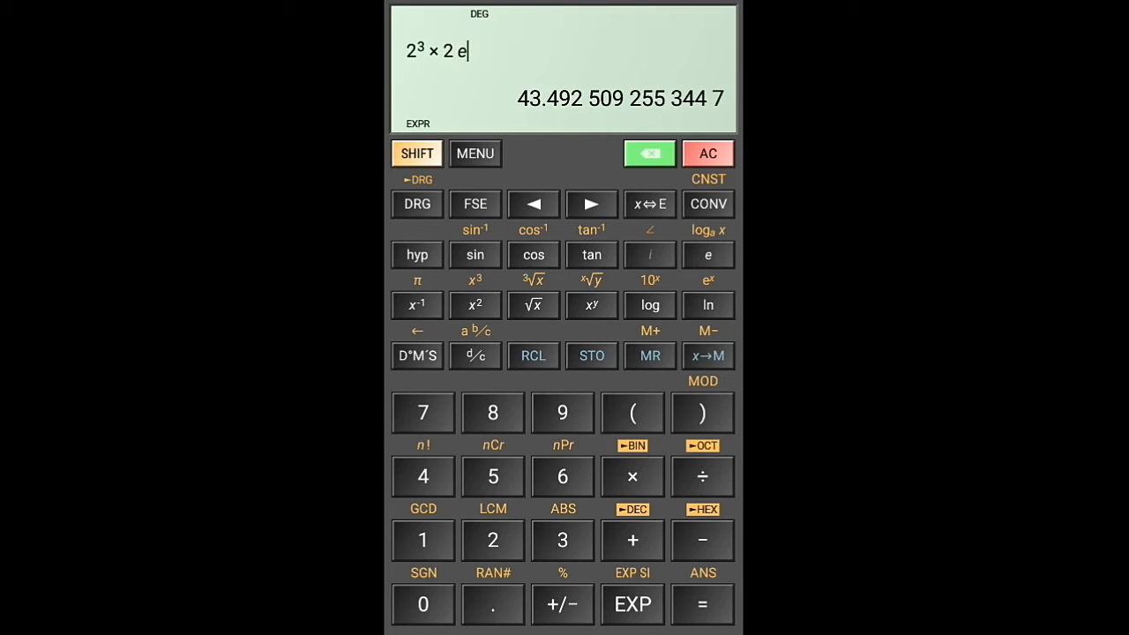
pyautogui.click(650, 154)
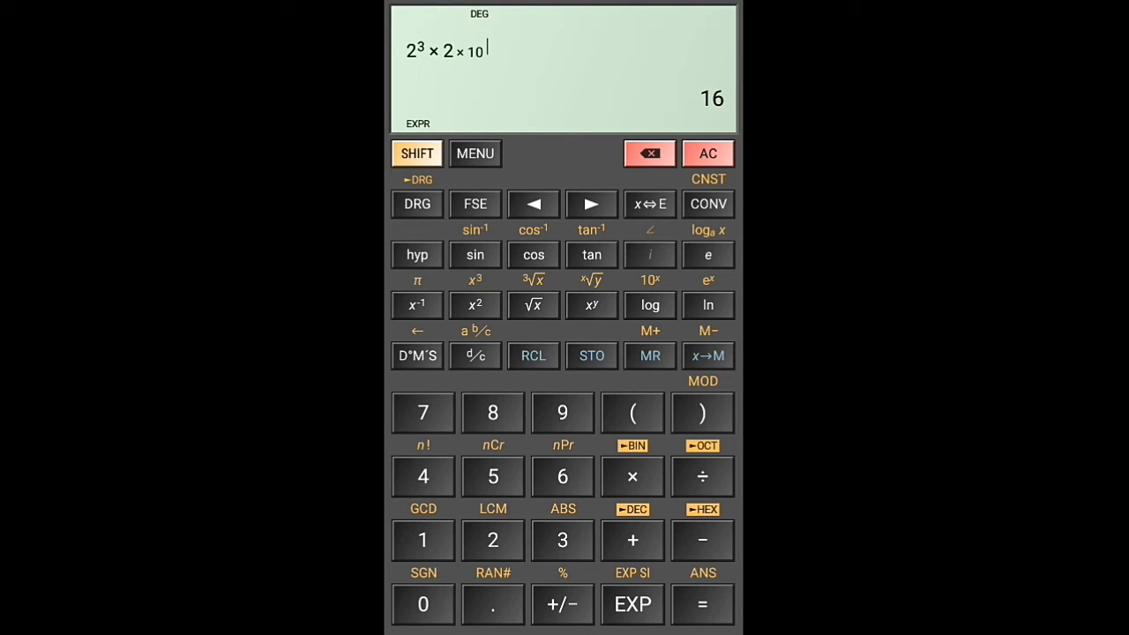
pyautogui.click(703, 604)
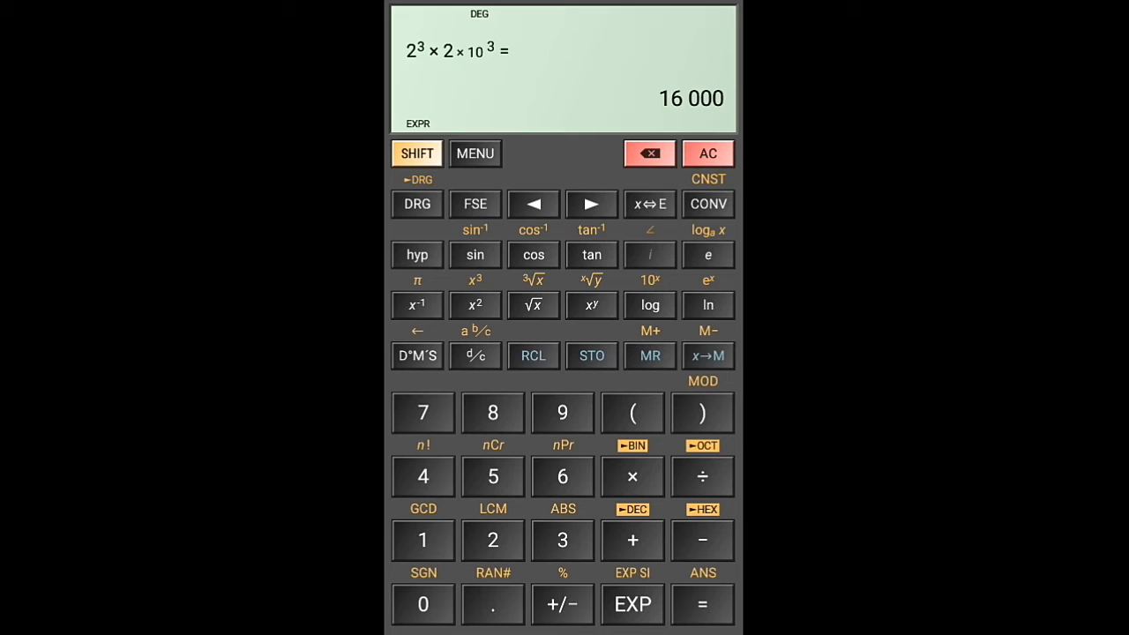
pyautogui.click(708, 153)
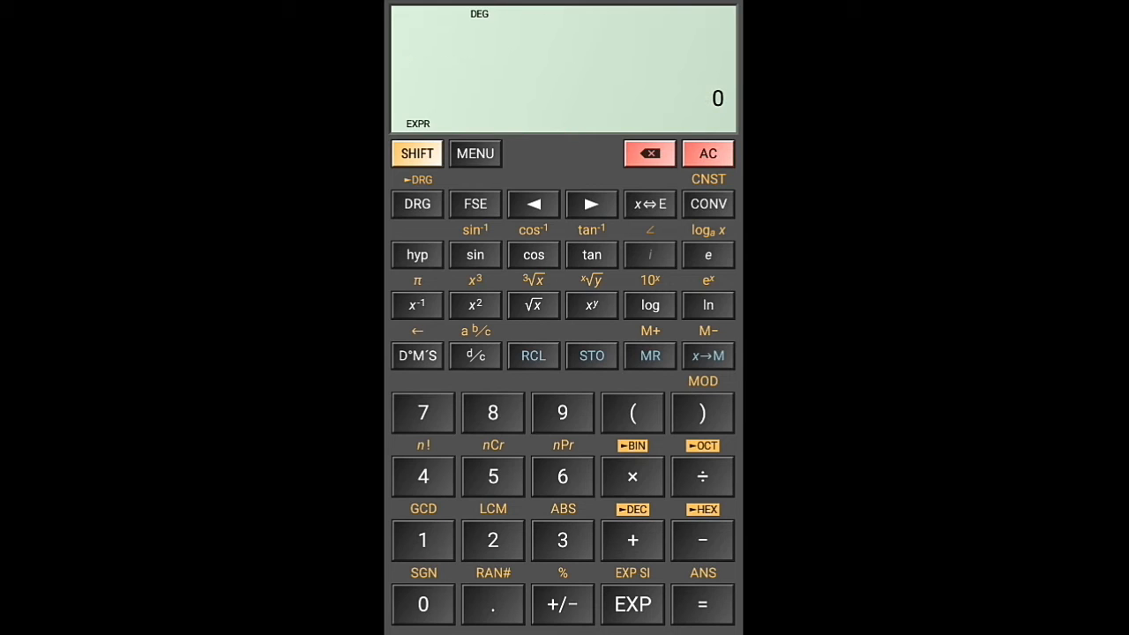
# Step: Enter 2⁶ × 2¹⁰ with the x^y key, evaluate to 65 536, and open MENU
pyautogui.click(633, 413)
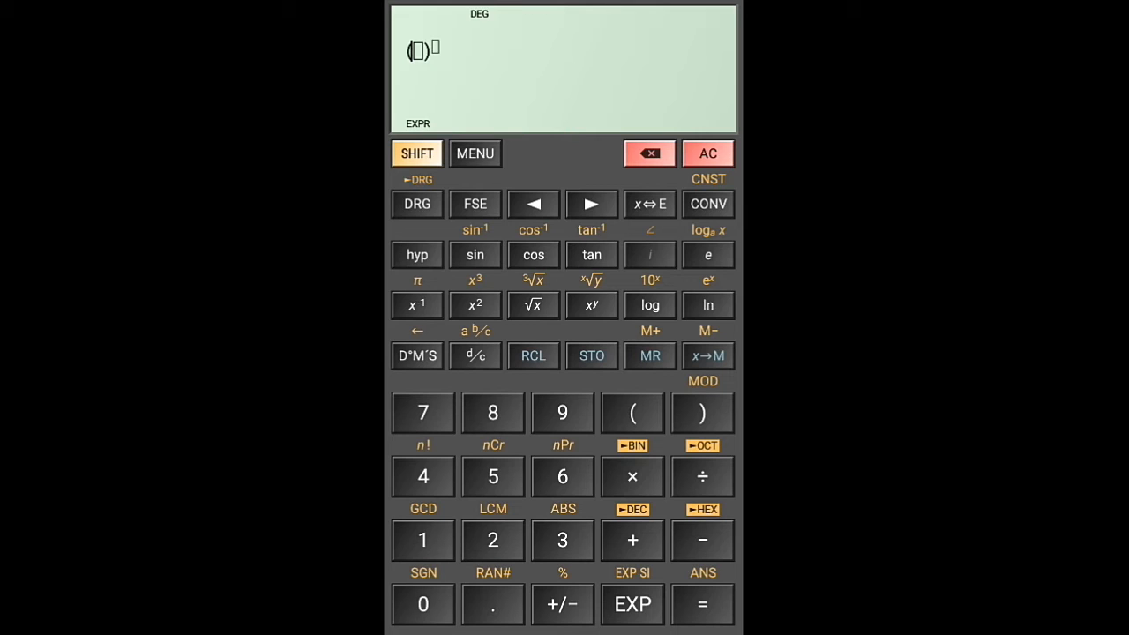
pyautogui.click(493, 539)
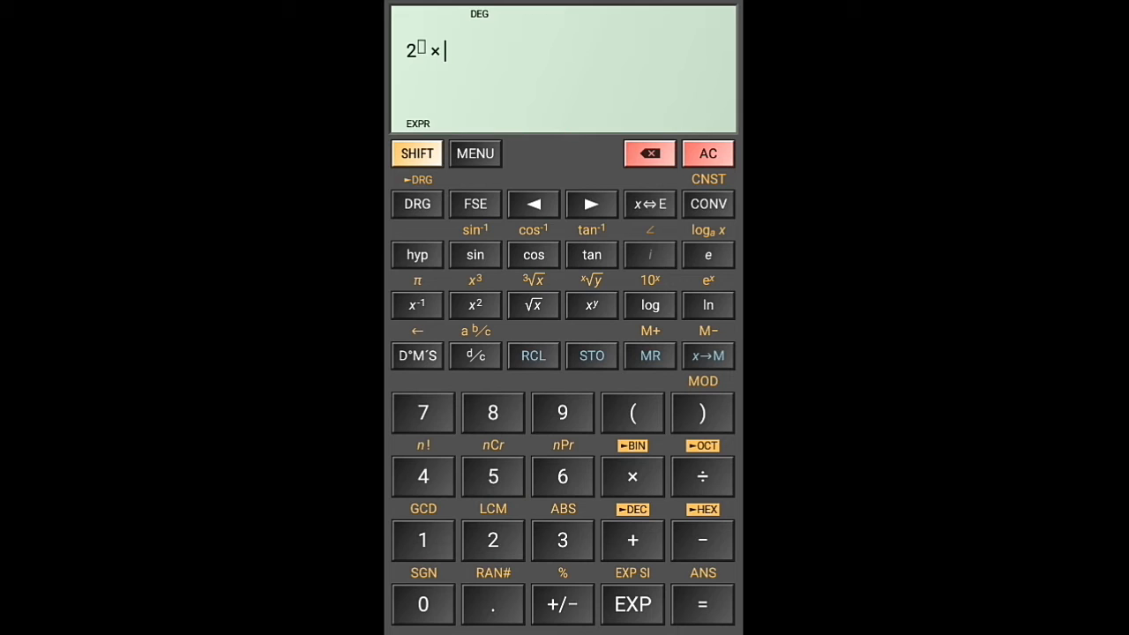
pyautogui.click(649, 153)
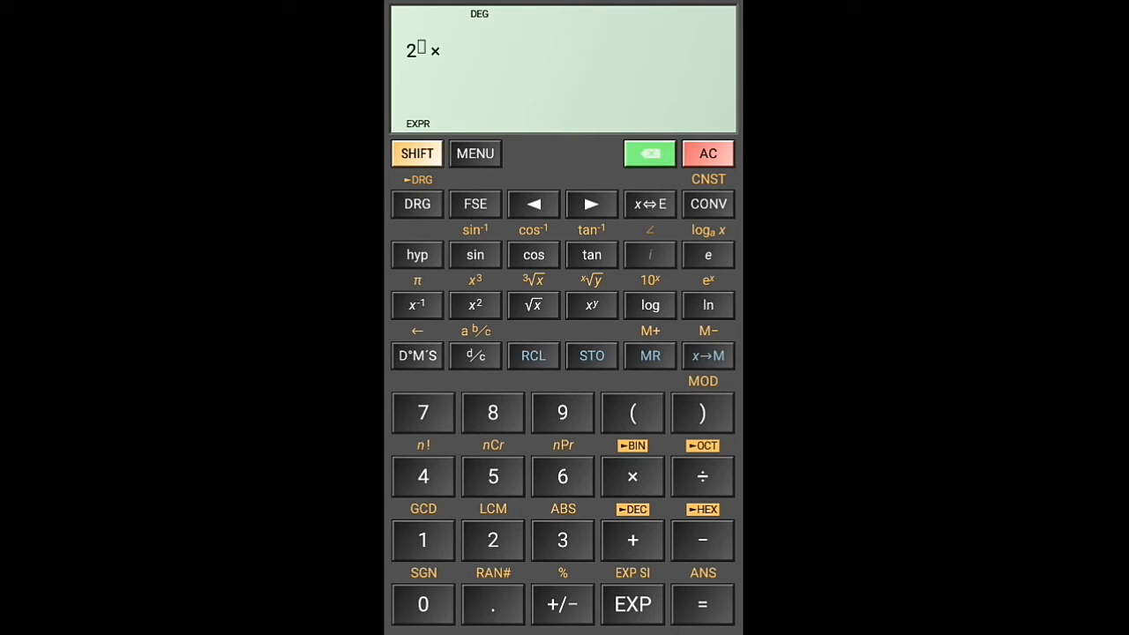
pyautogui.click(702, 605)
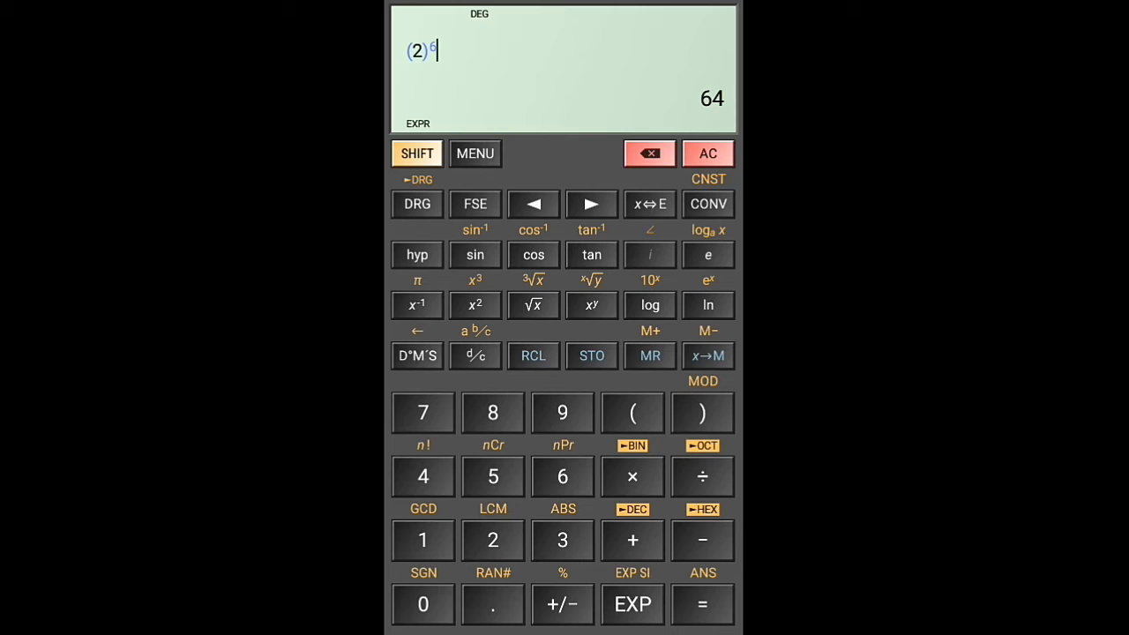
pyautogui.click(632, 476)
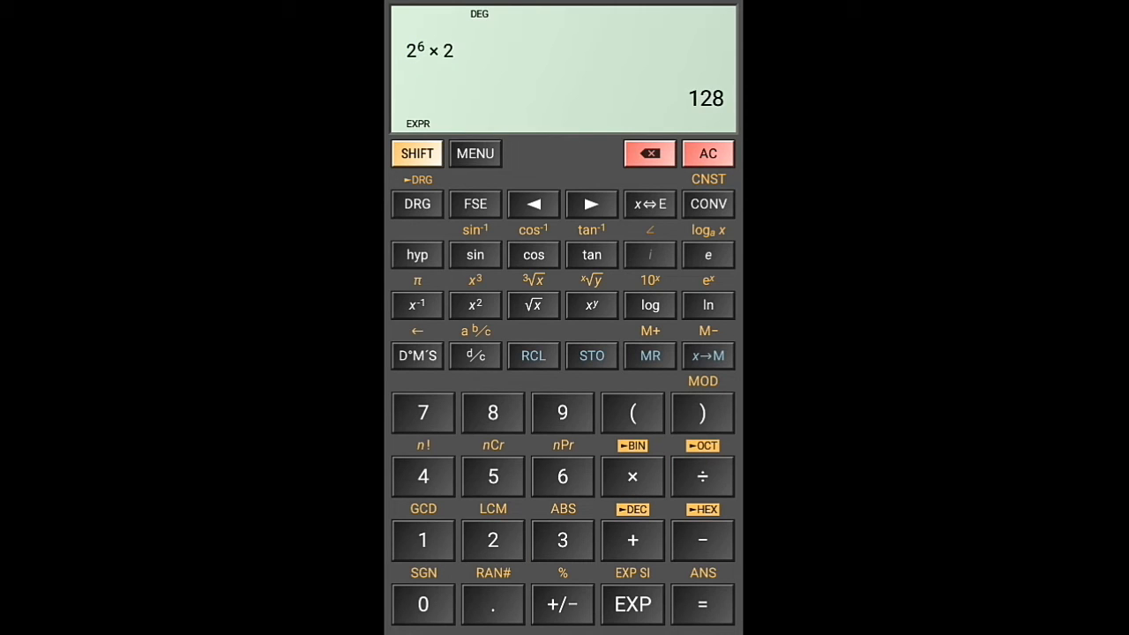
pyautogui.click(632, 413)
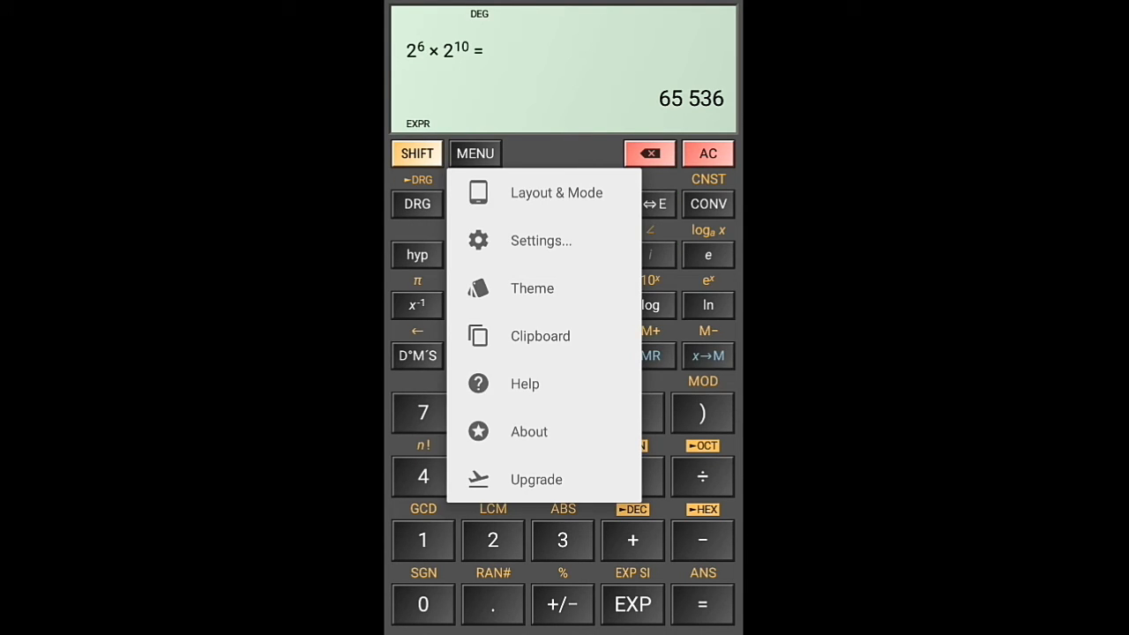
# Step: Open Settings, view the overflow options, then return to the calculator
pyautogui.click(557, 192)
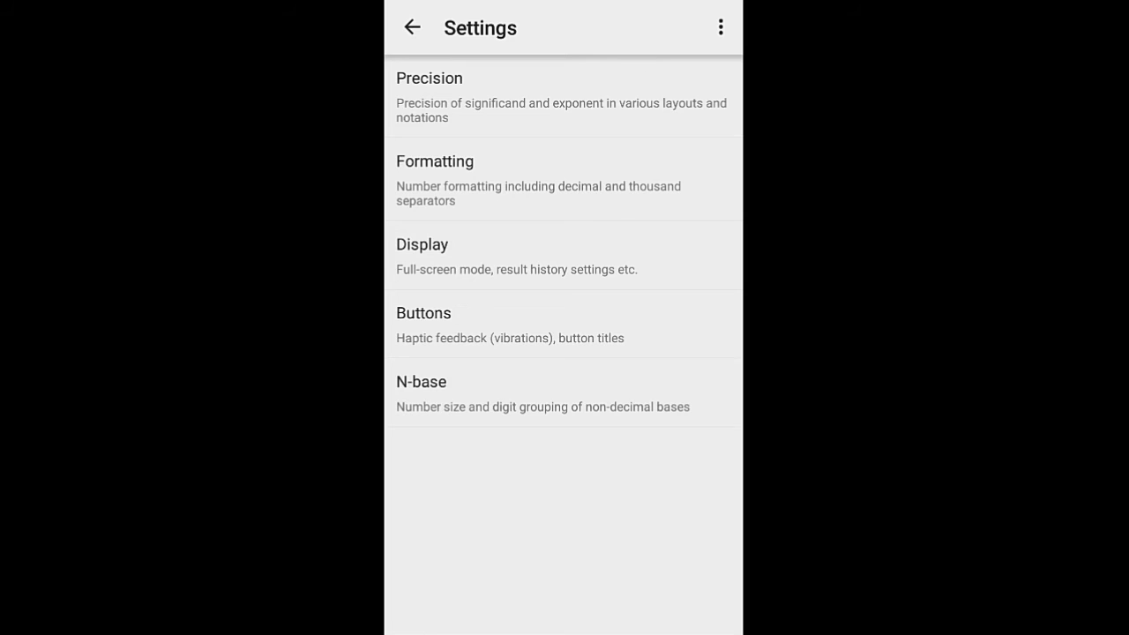
pyautogui.click(721, 26)
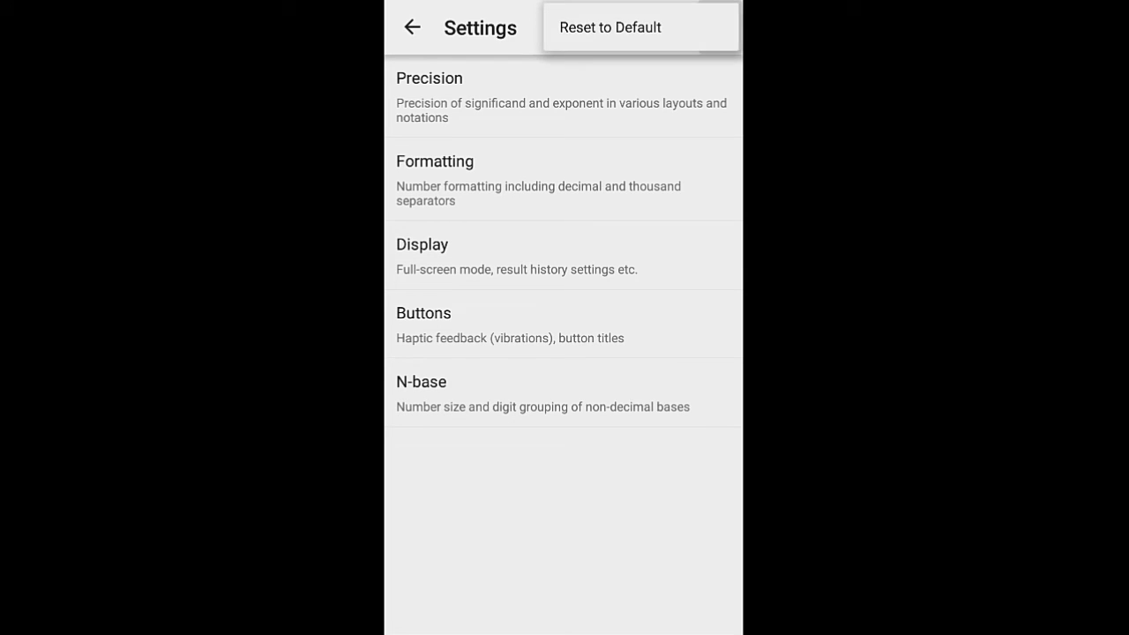
pyautogui.click(721, 28)
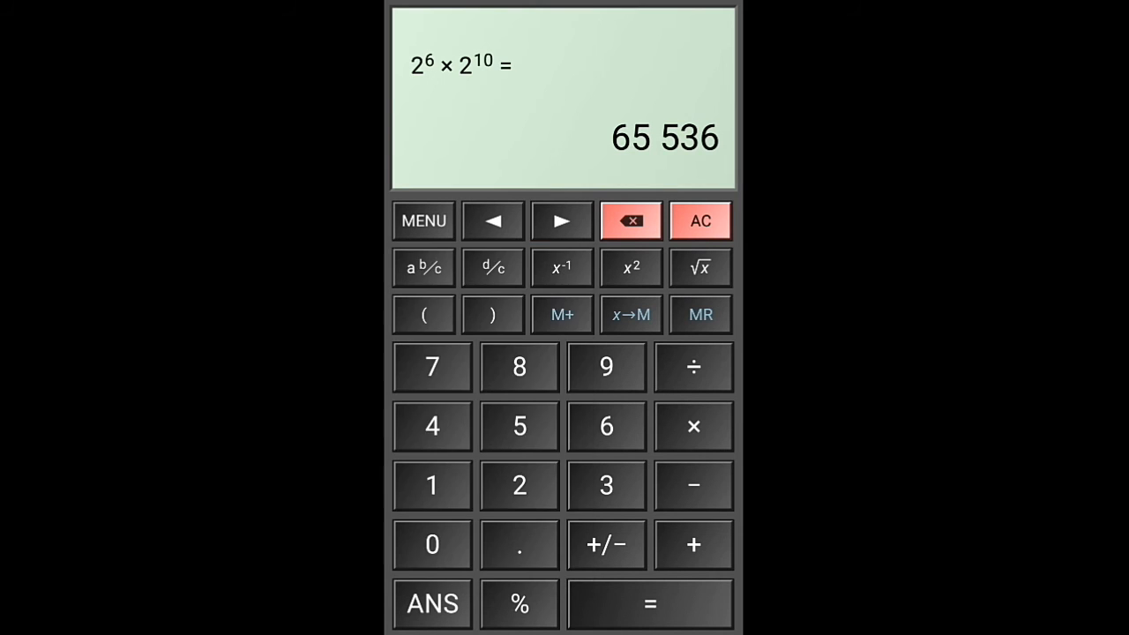
# Step: Switch to the Expanded layout, compute 5 × 6 = 30, then clear the display to 0
pyautogui.click(423, 221)
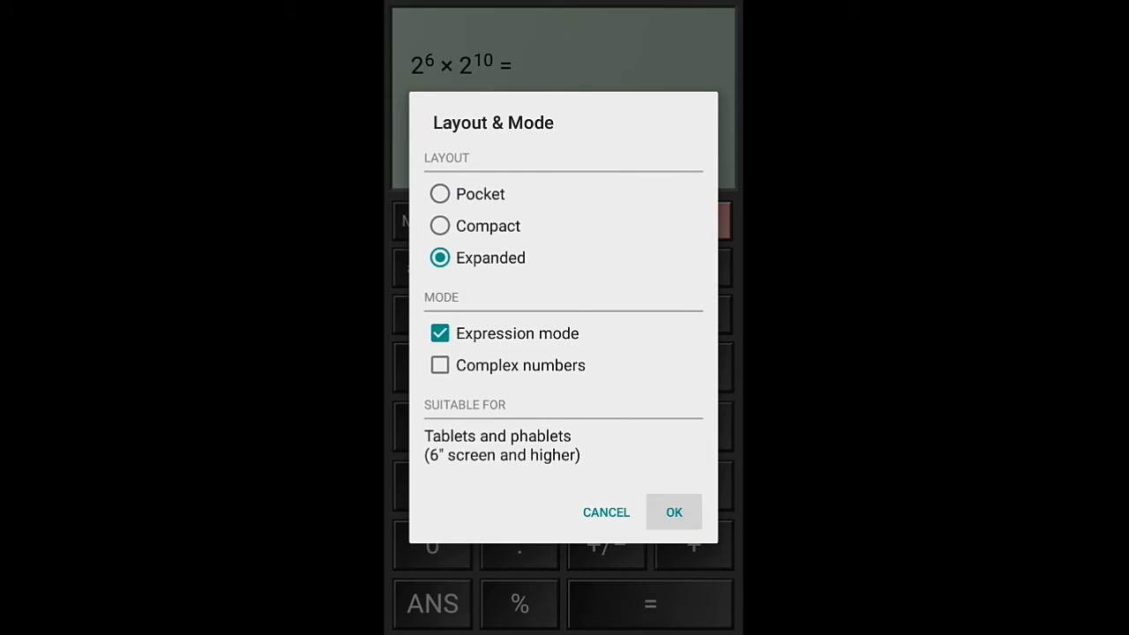
pyautogui.click(673, 512)
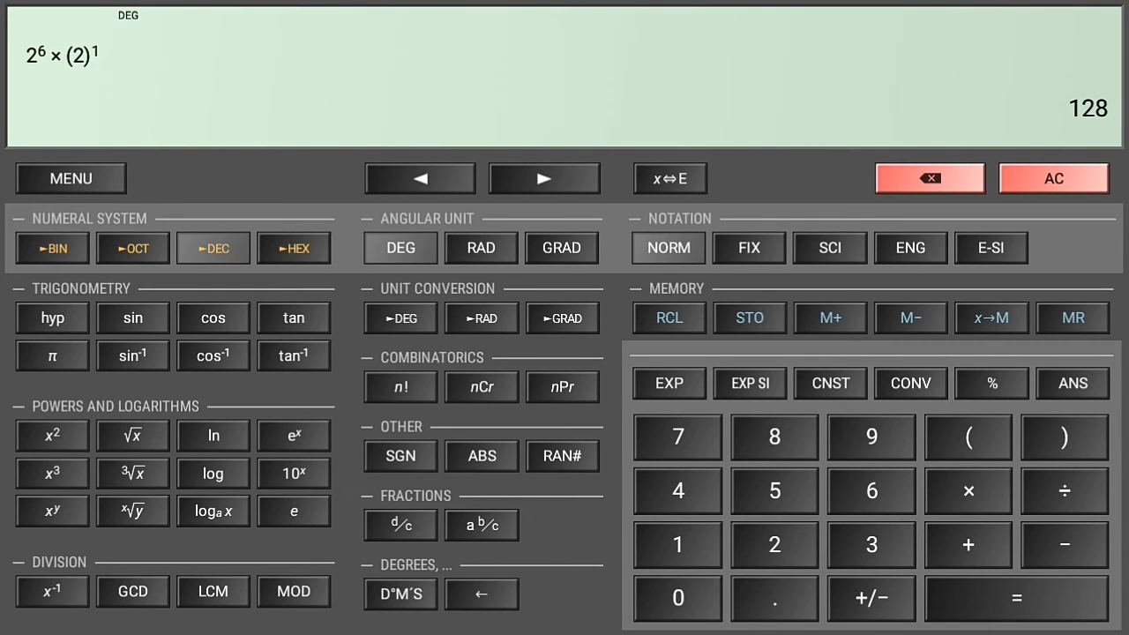
pyautogui.click(930, 178)
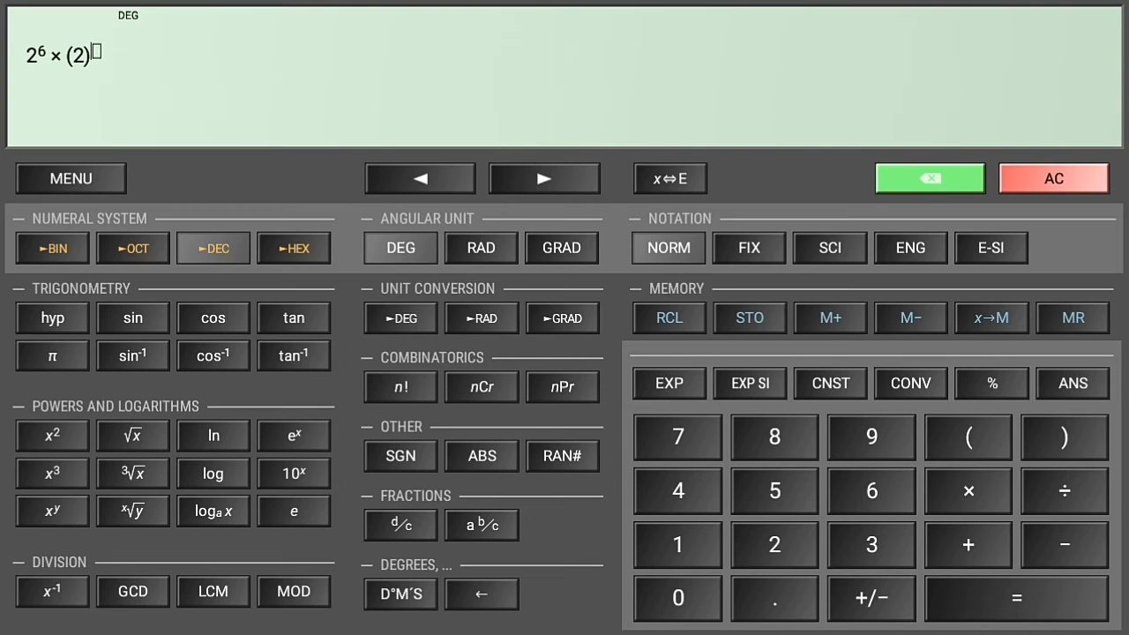
pyautogui.click(929, 179)
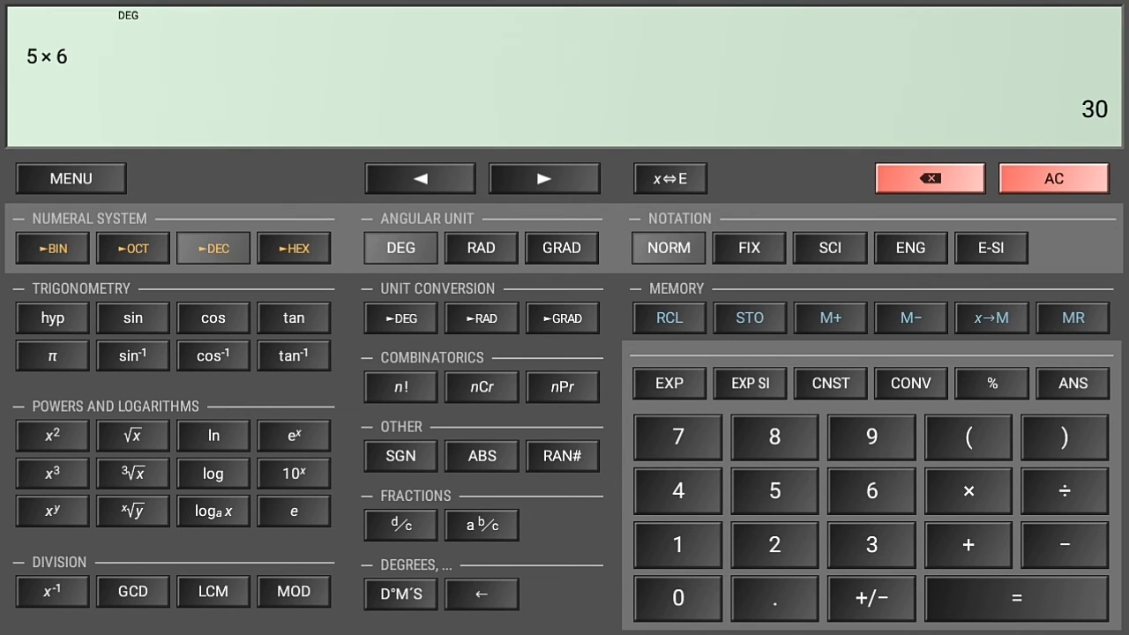
pyautogui.click(1053, 178)
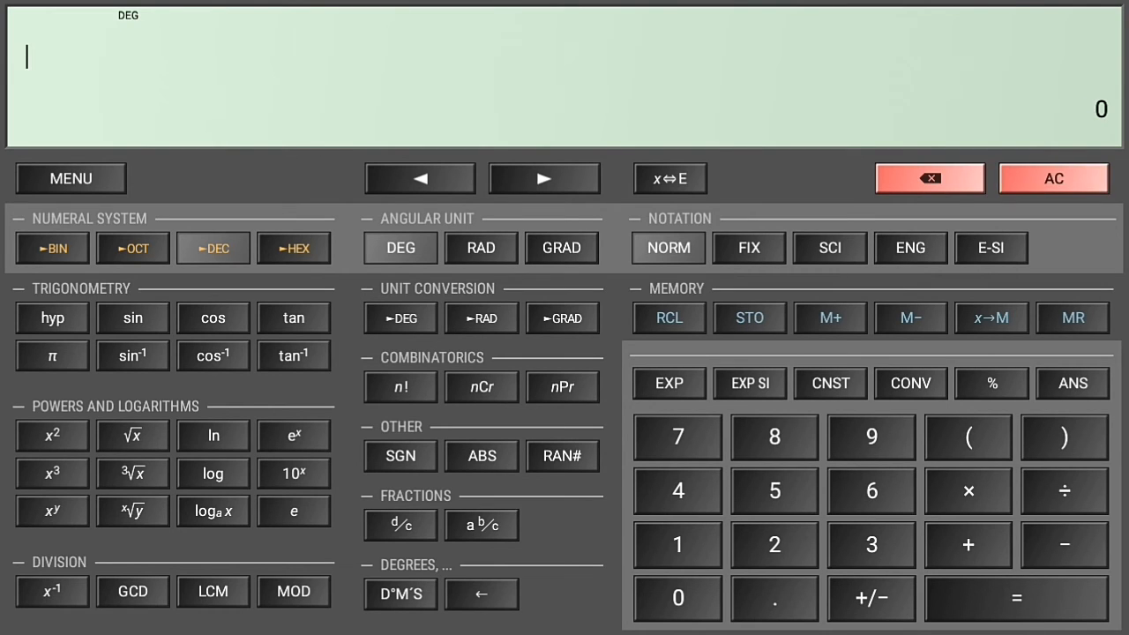
pyautogui.click(71, 179)
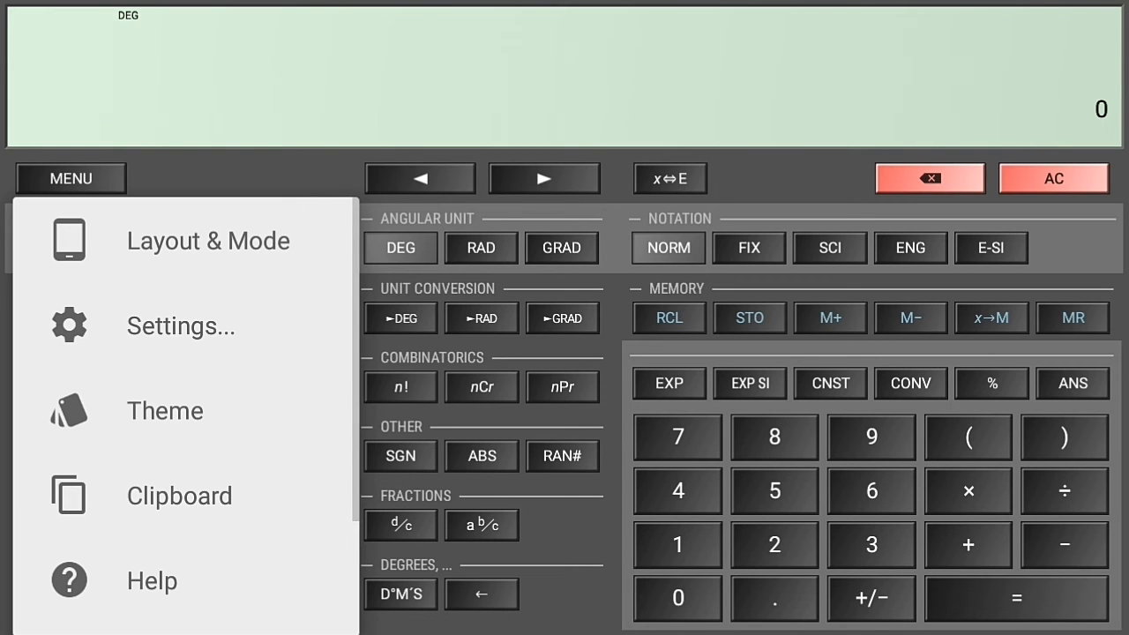
# Step: Change the layout from Expanded to the Compact portrait layout, showing 0
pyautogui.click(208, 240)
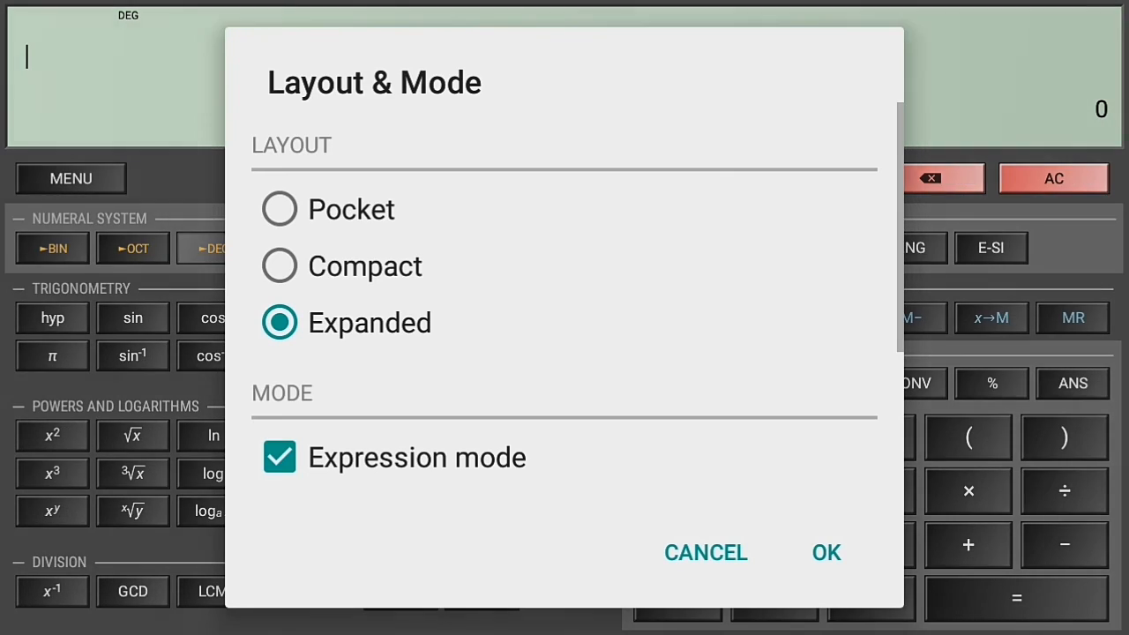
pyautogui.click(826, 551)
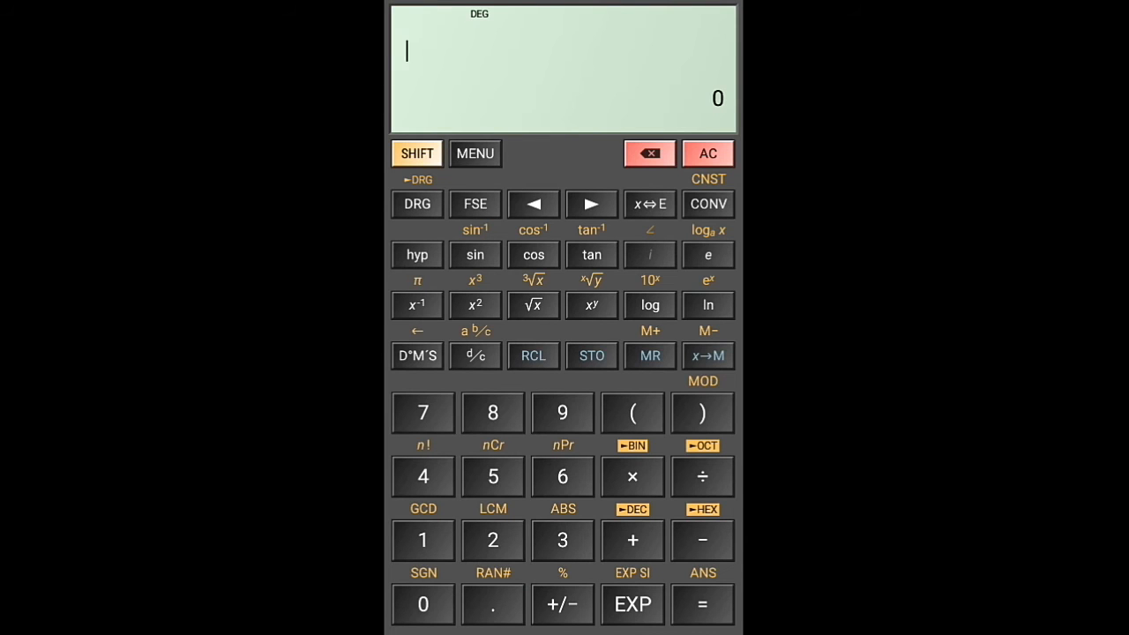
pyautogui.click(475, 153)
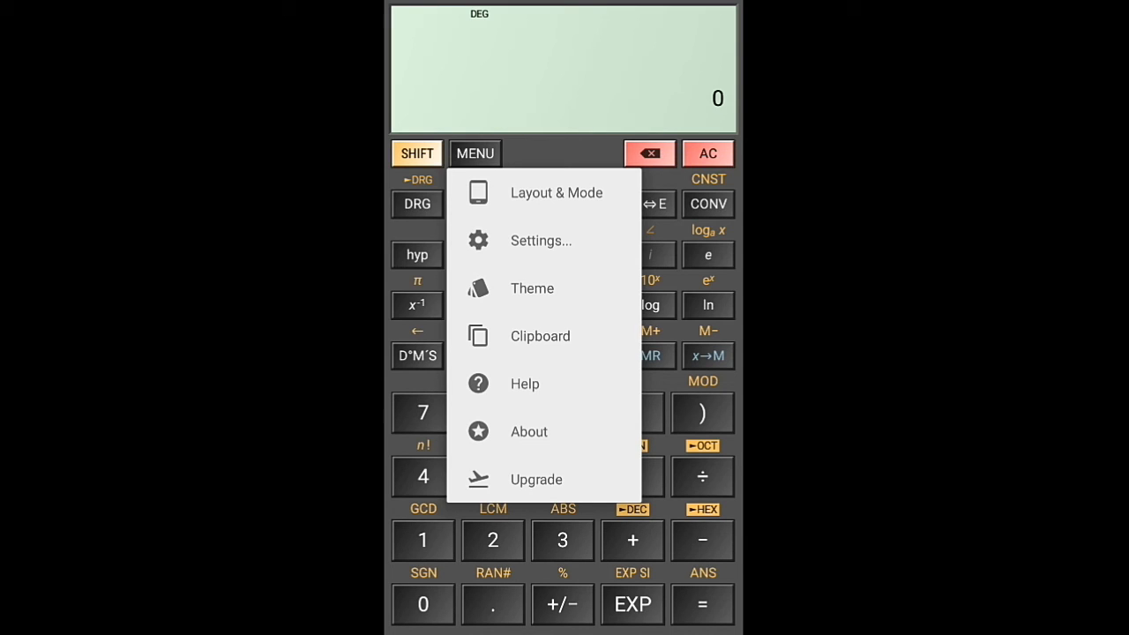
# Step: Apply the Brushed Metal theme and toggle SHIFT on and back off
pyautogui.click(532, 288)
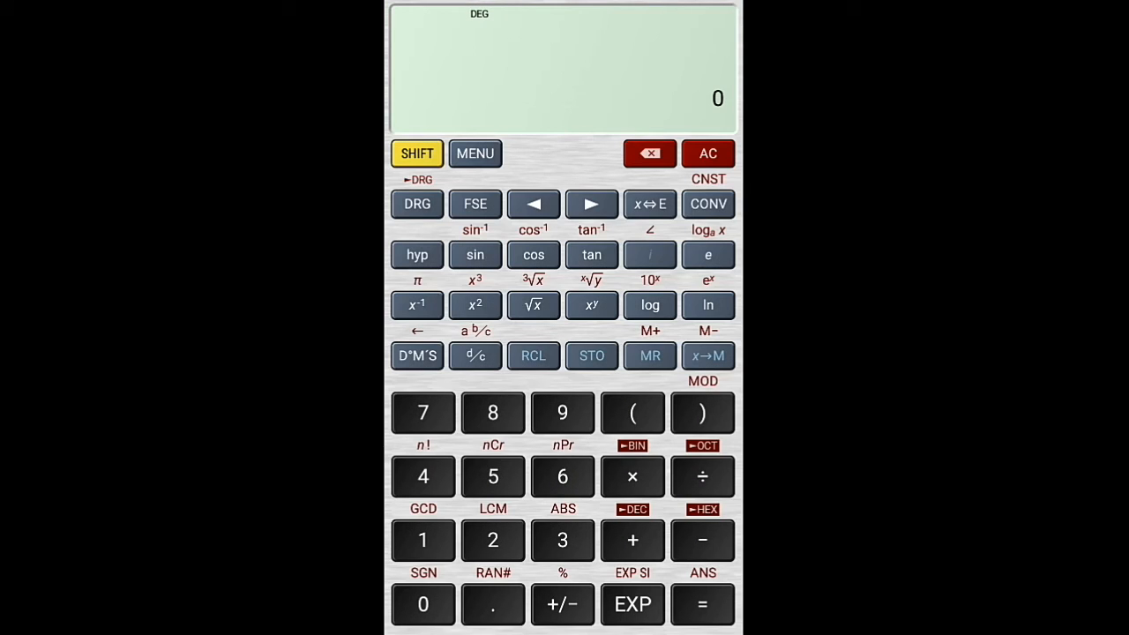
pyautogui.click(416, 152)
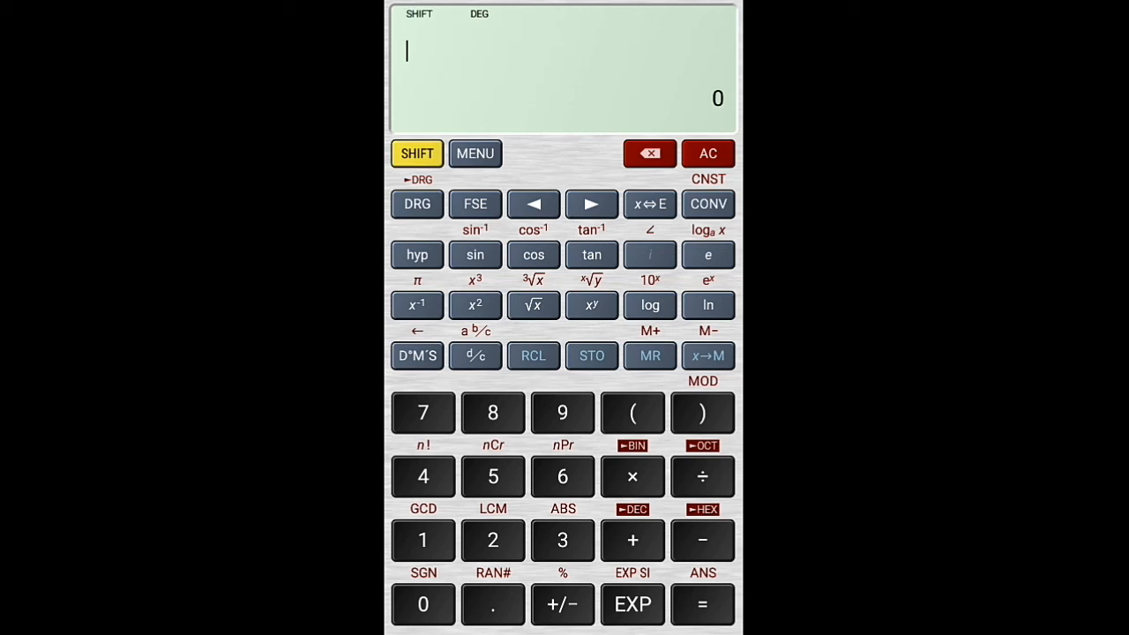
pyautogui.click(416, 153)
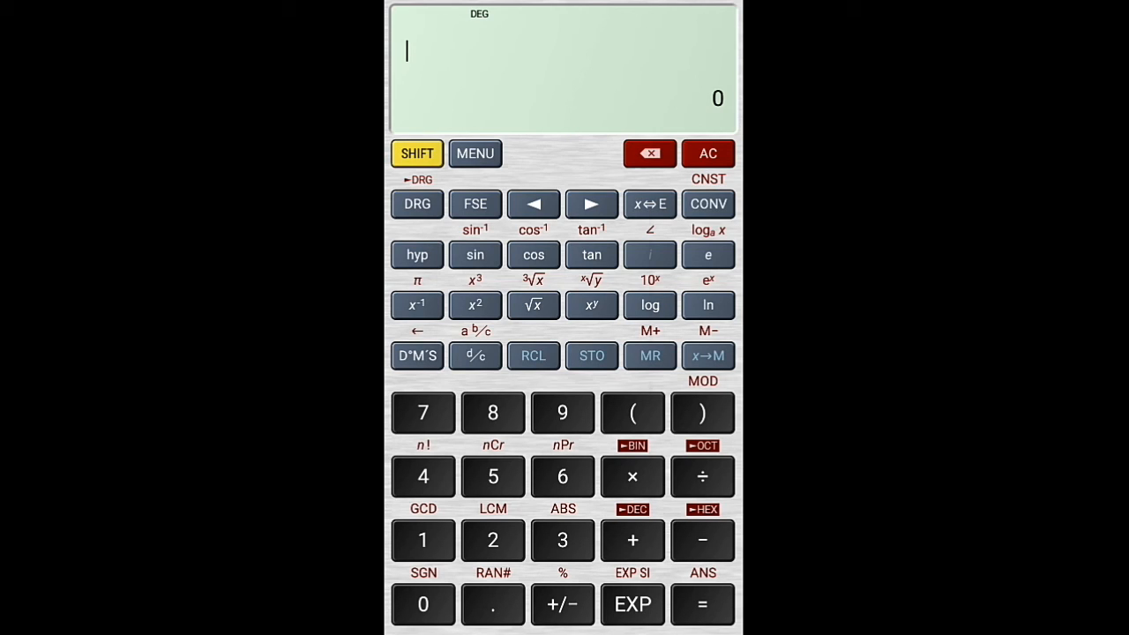
# Step: Open the HiPER Calc Pro upgrade listing in Google Play from the menu
pyautogui.click(475, 154)
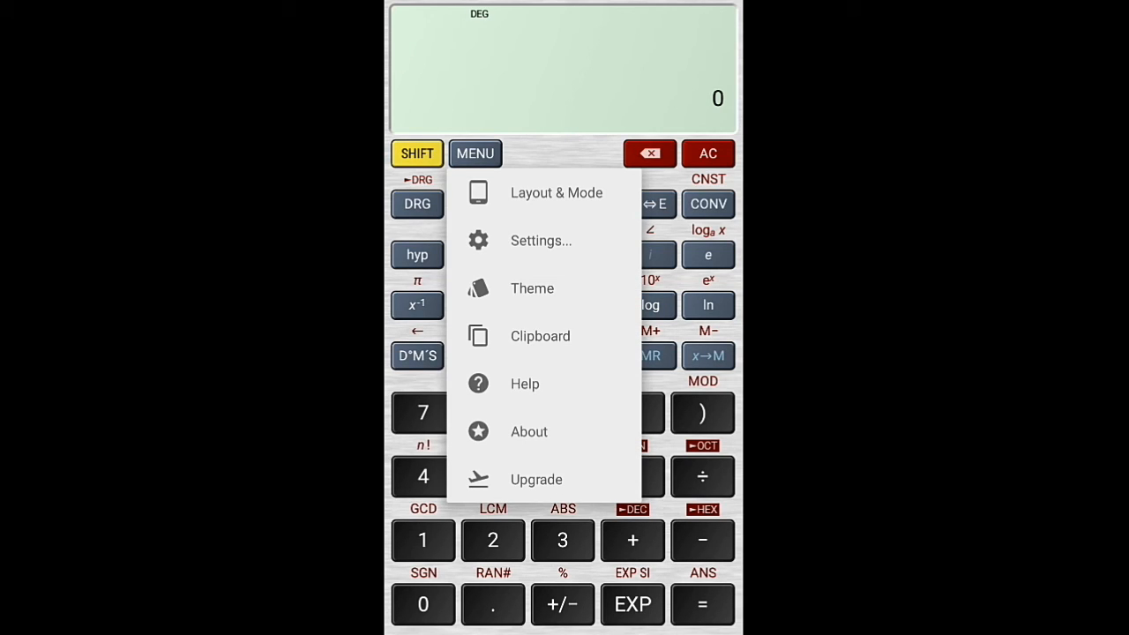
pyautogui.click(476, 152)
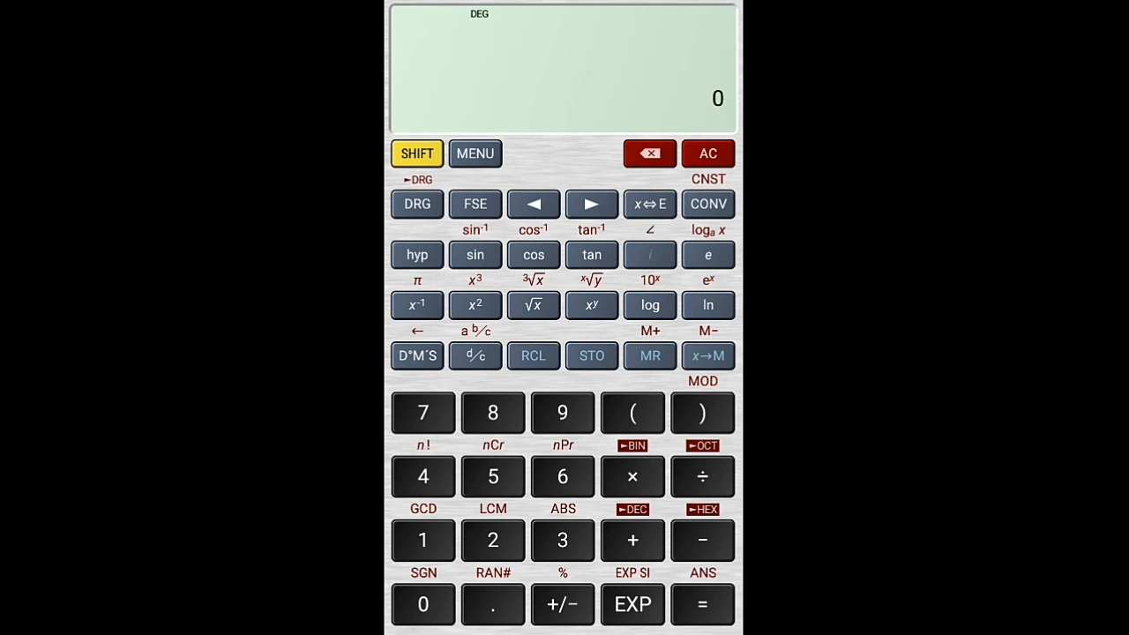
pyautogui.click(475, 153)
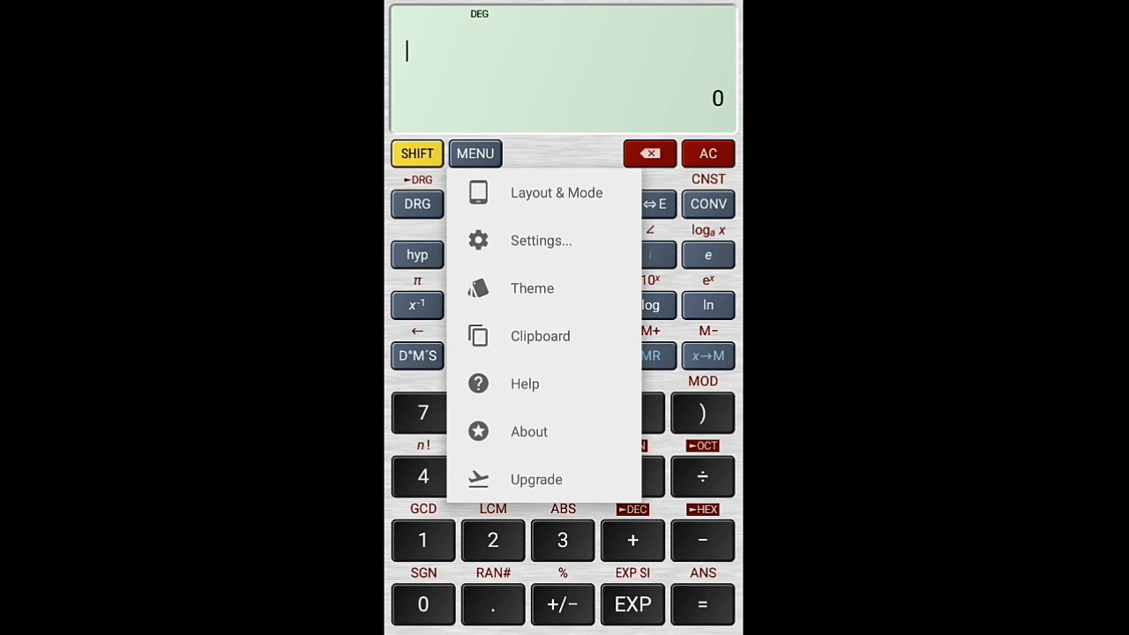
pyautogui.click(475, 153)
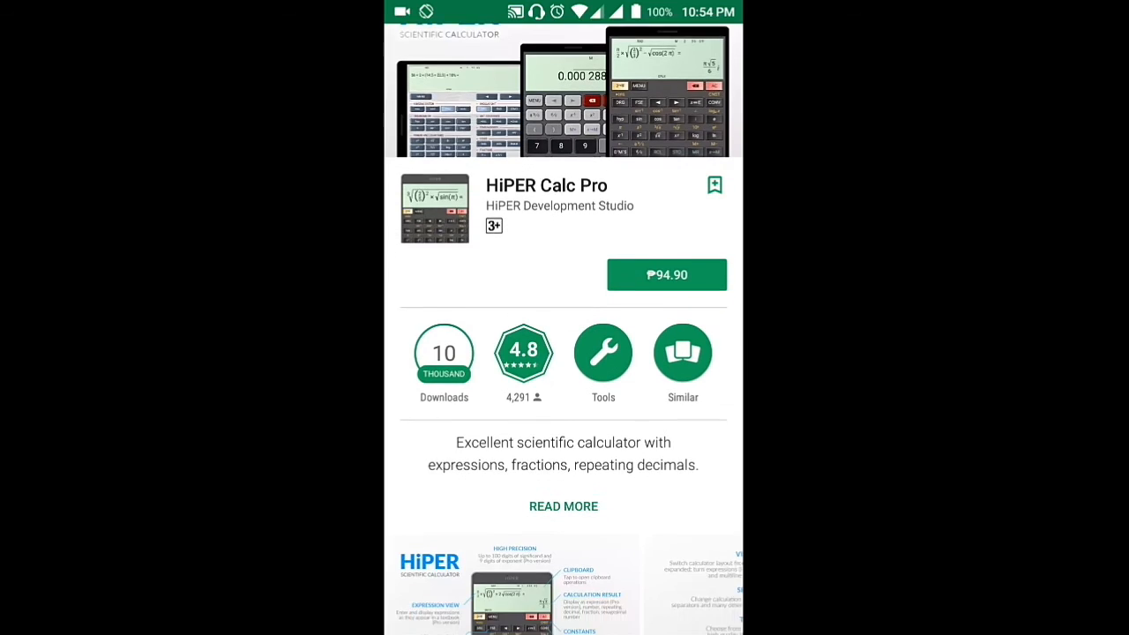
# Step: Expand the HiPER Calc Pro description and scroll through its listed functions
pyautogui.click(562, 505)
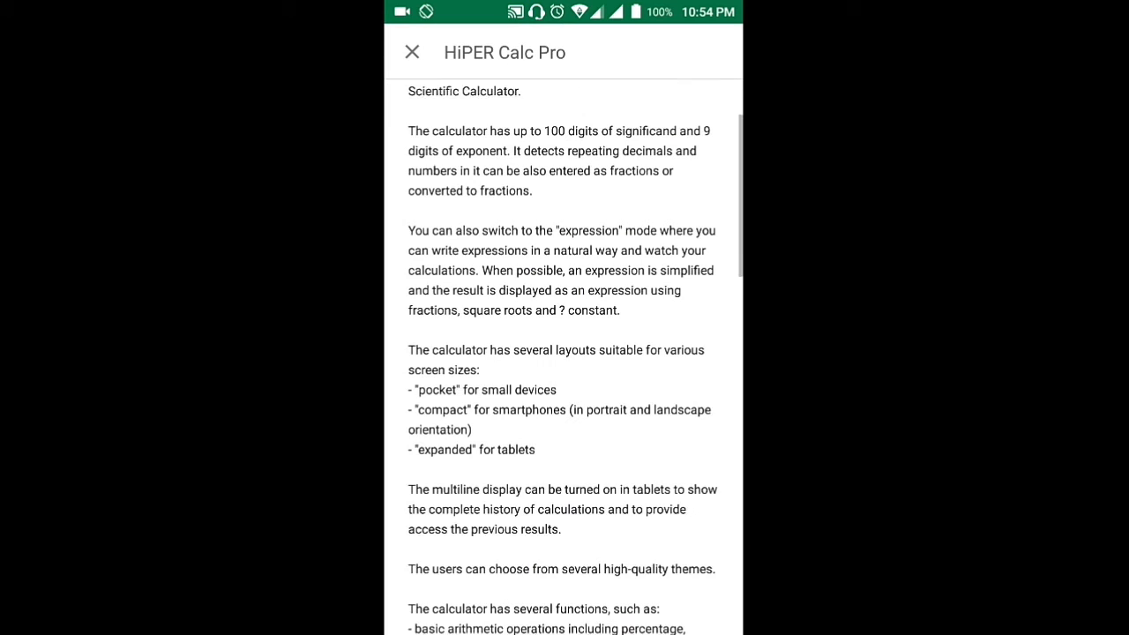
pyautogui.scroll(-3)
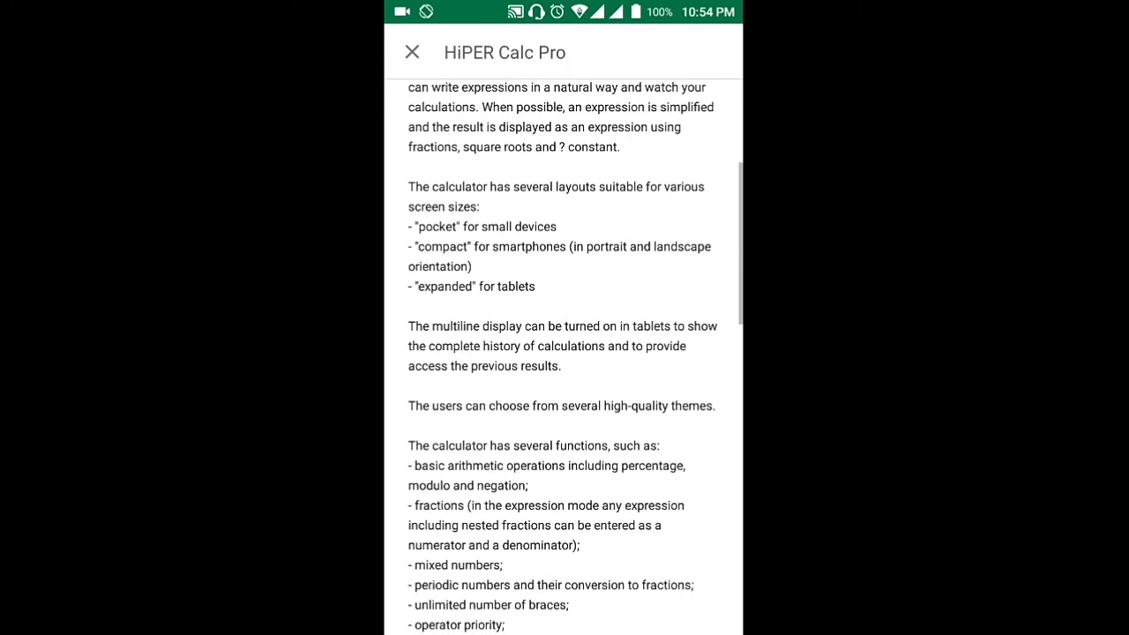
pyautogui.scroll(-3)
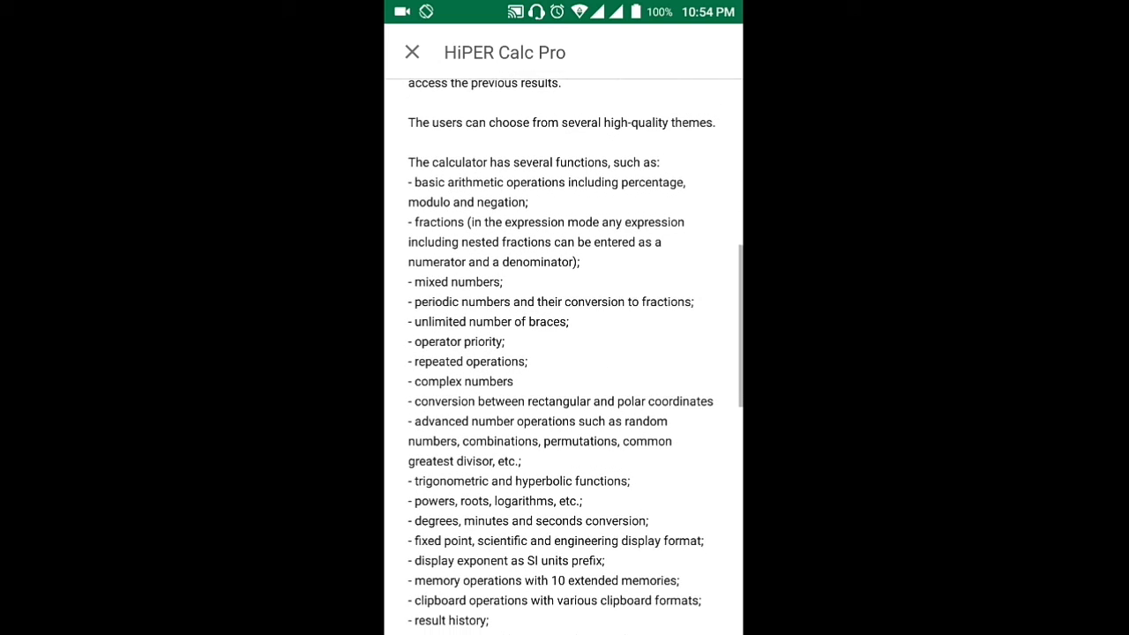